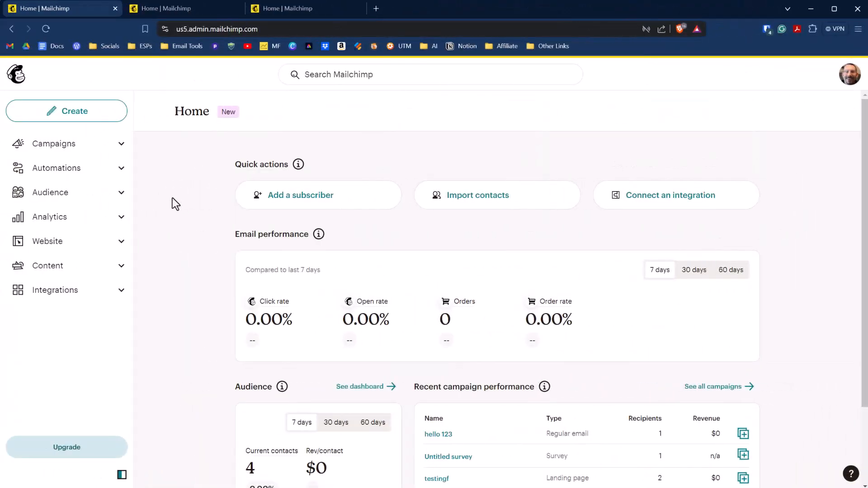
Go to the Audience dashboard and reach the newsletter audience's Settings via Manage Audience
click(50, 192)
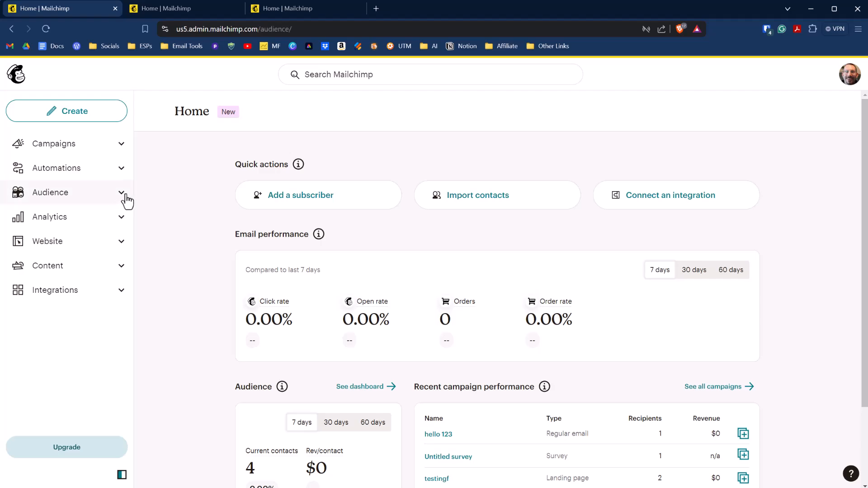
click(49, 192)
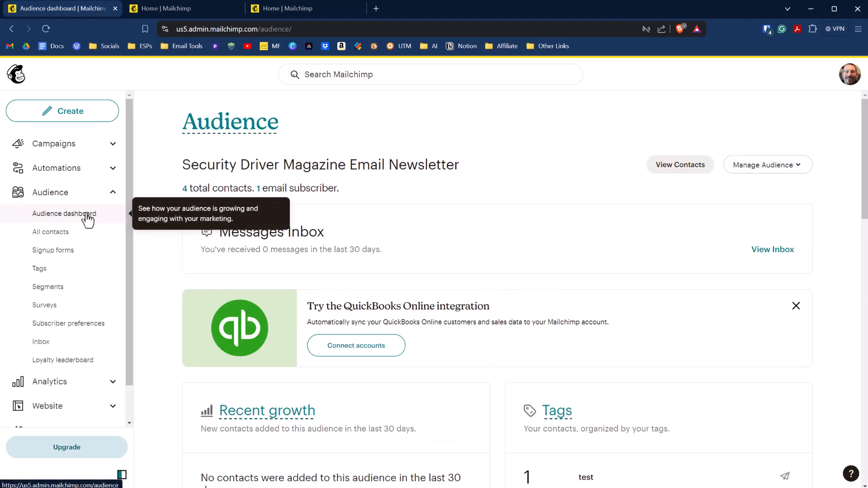
mouse_move(399, 201)
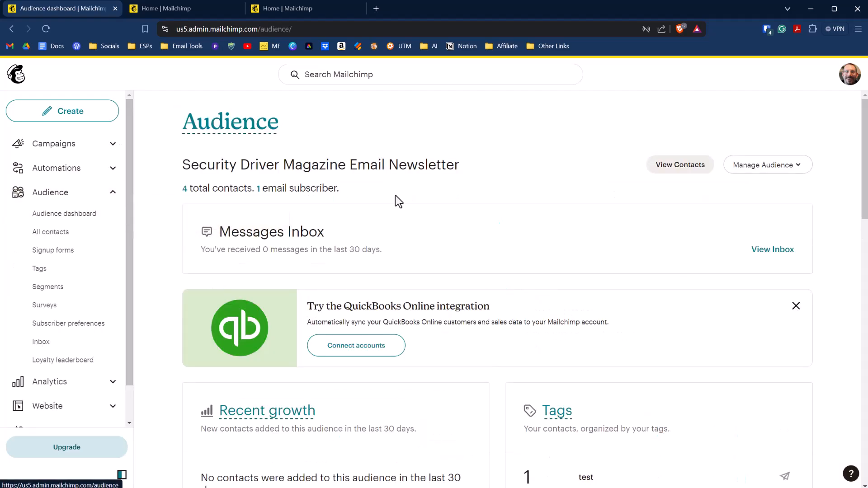
mouse_move(803, 172)
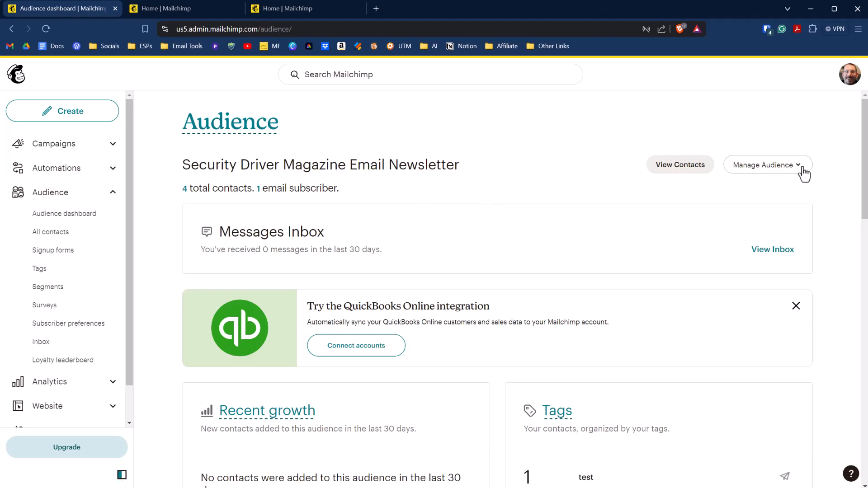
click(767, 165)
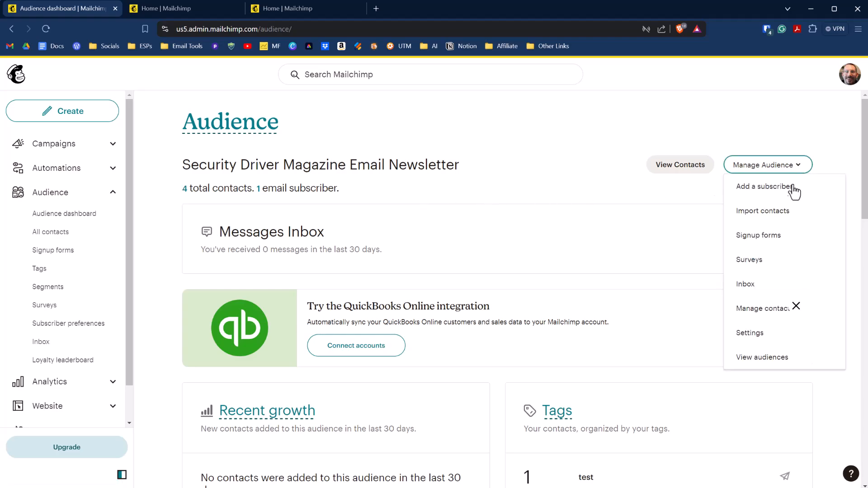
click(749, 333)
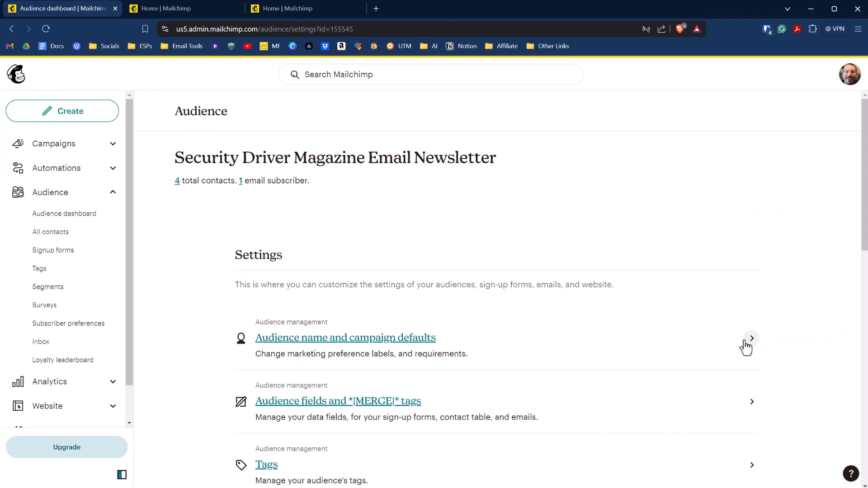
scroll(down, 3)
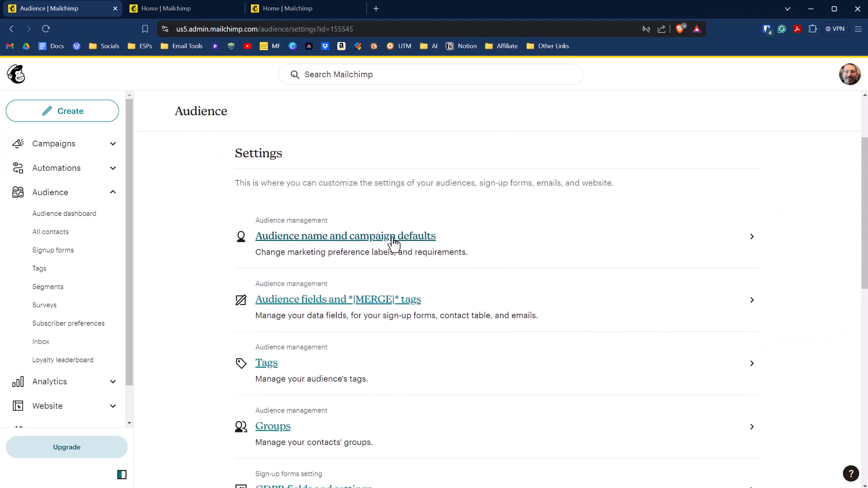
mouse_move(360, 241)
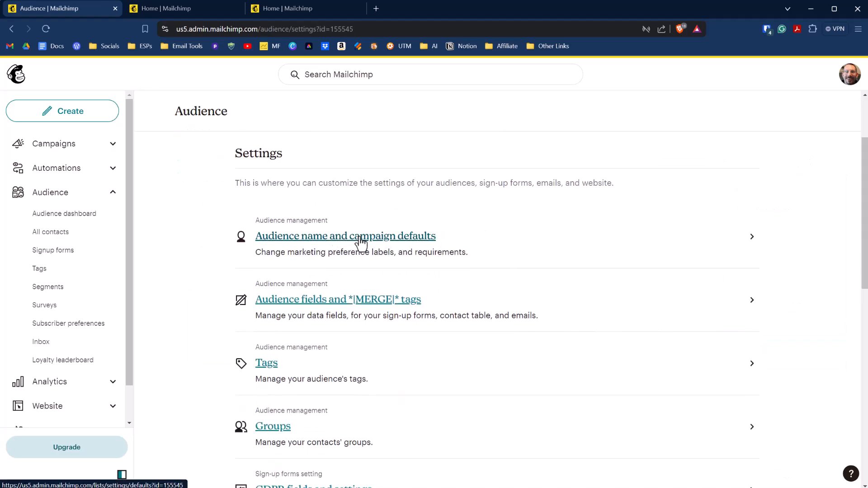
Review the final welcome email option and save the audience name and campaign defaults
click(345, 236)
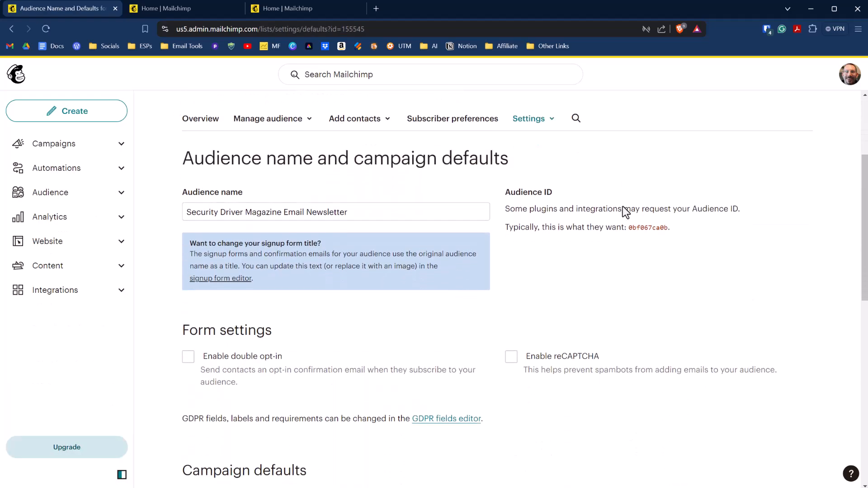
scroll(down, 3)
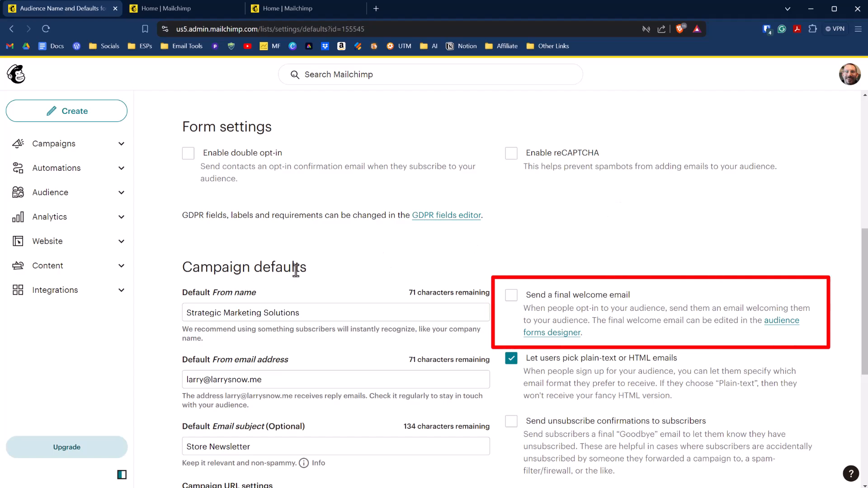
mouse_move(620, 305)
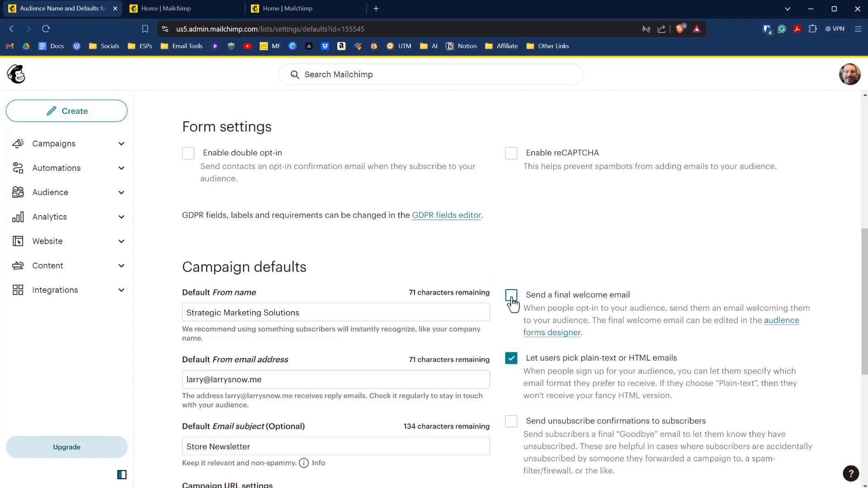
scroll(down, 3)
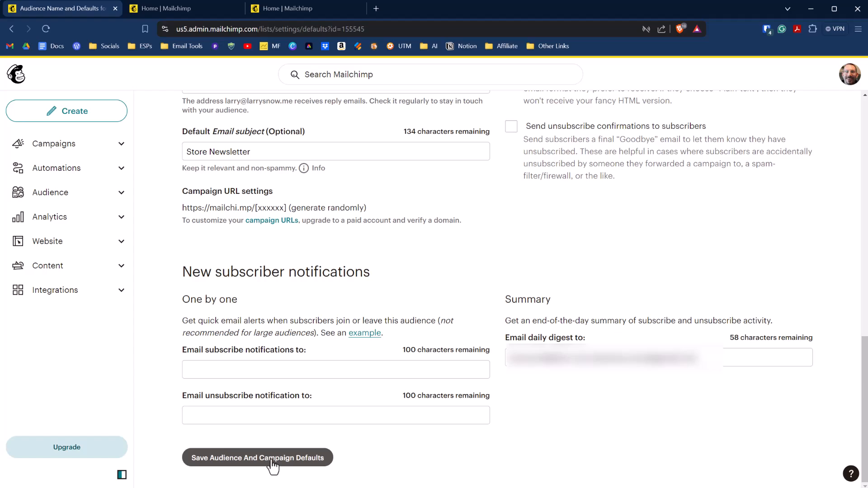
click(257, 458)
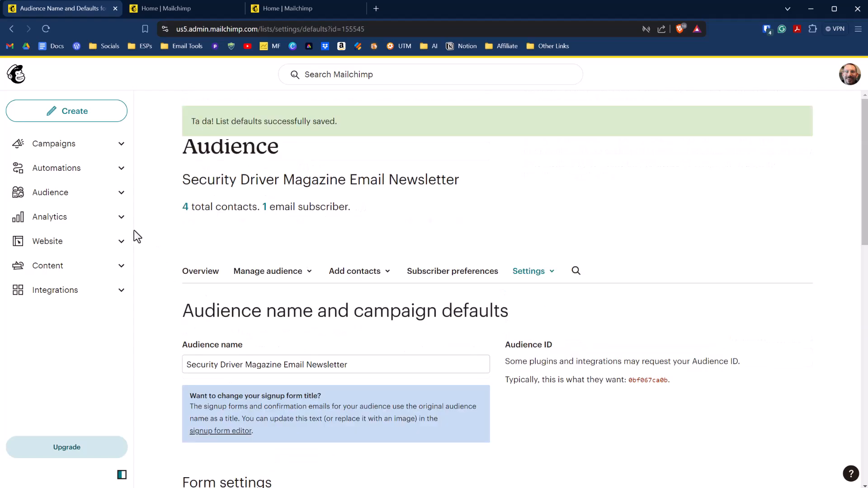
Reach the newsletter audience's Form builder through Signup forms > Manage forms
click(50, 192)
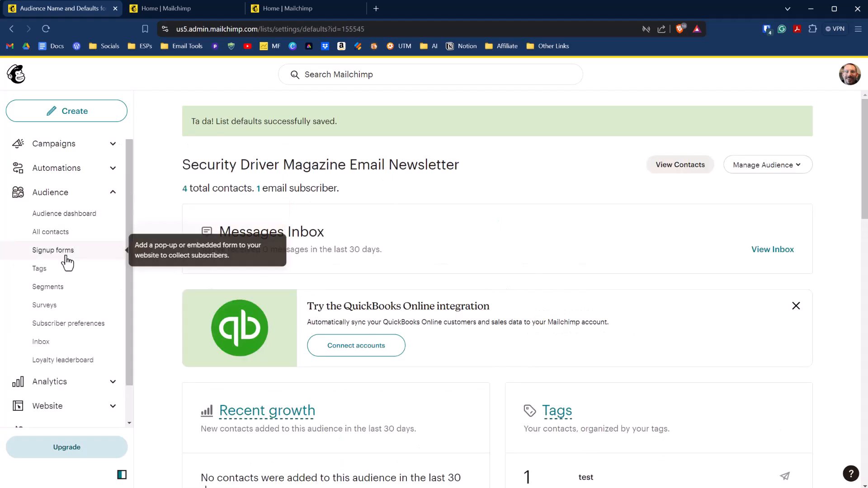
click(54, 249)
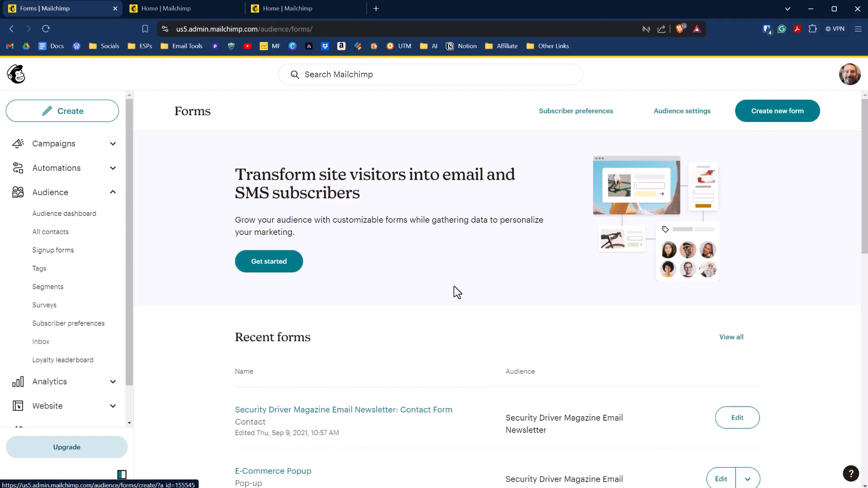
click(268, 261)
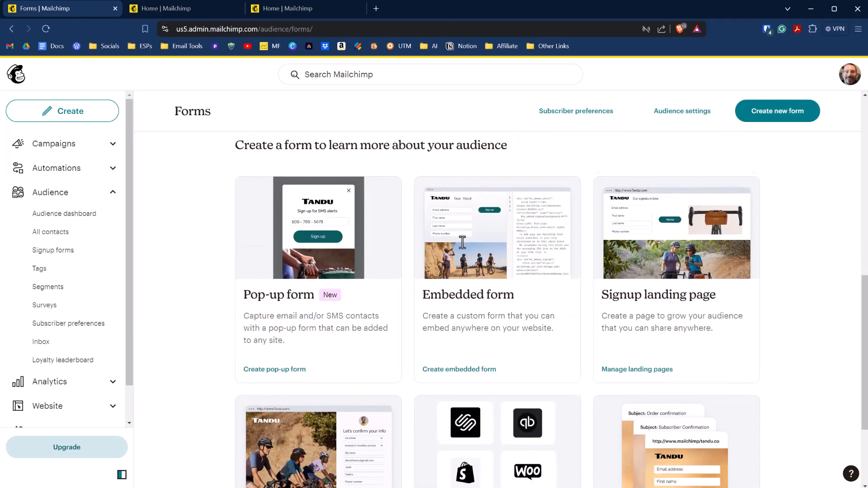
scroll(down, 3)
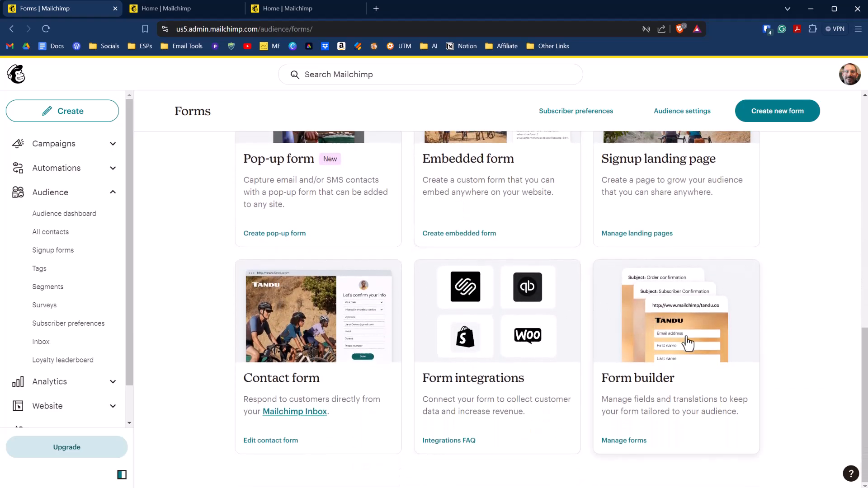
click(624, 440)
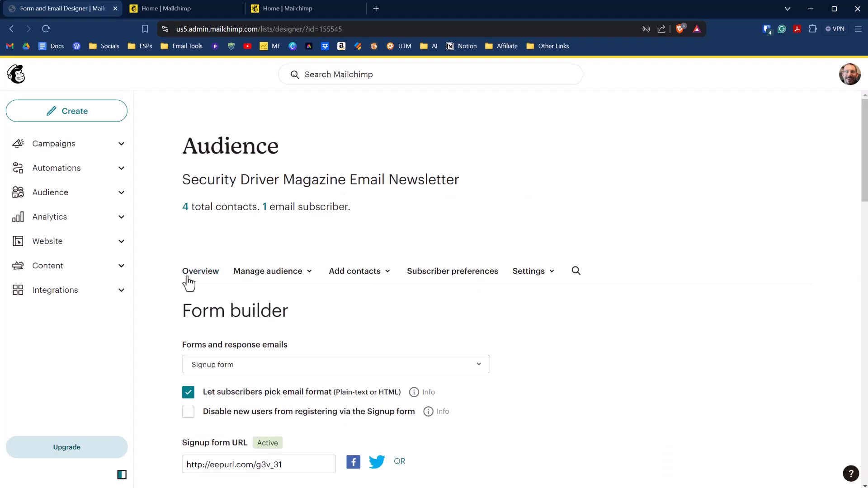
scroll(down, 3)
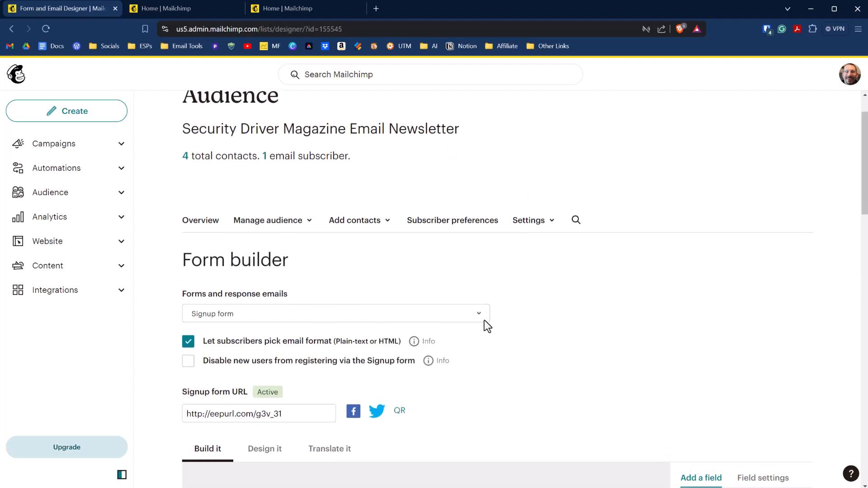
click(335, 313)
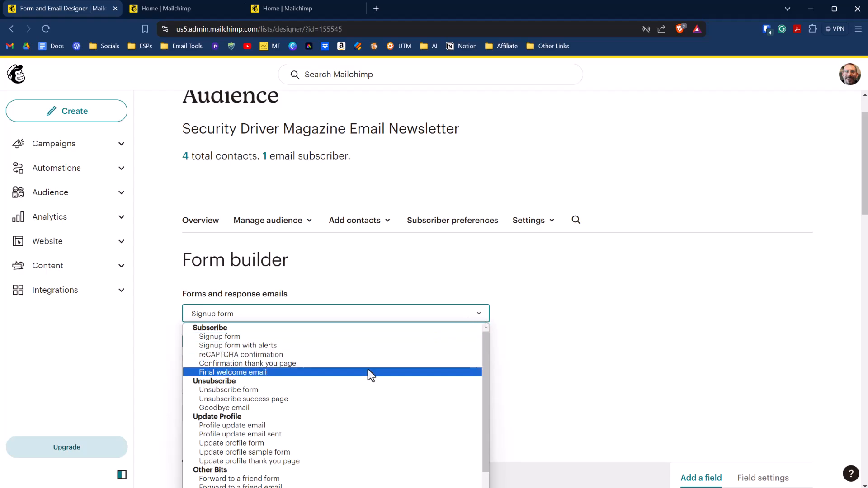
click(232, 372)
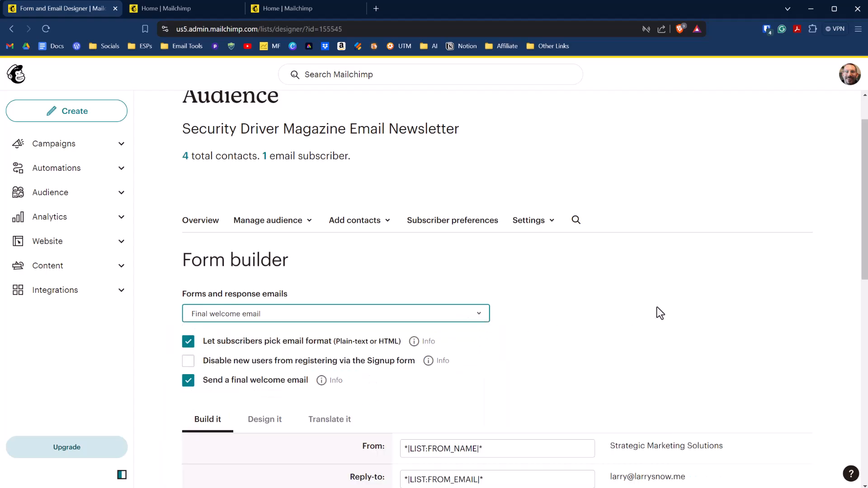
scroll(down, 3)
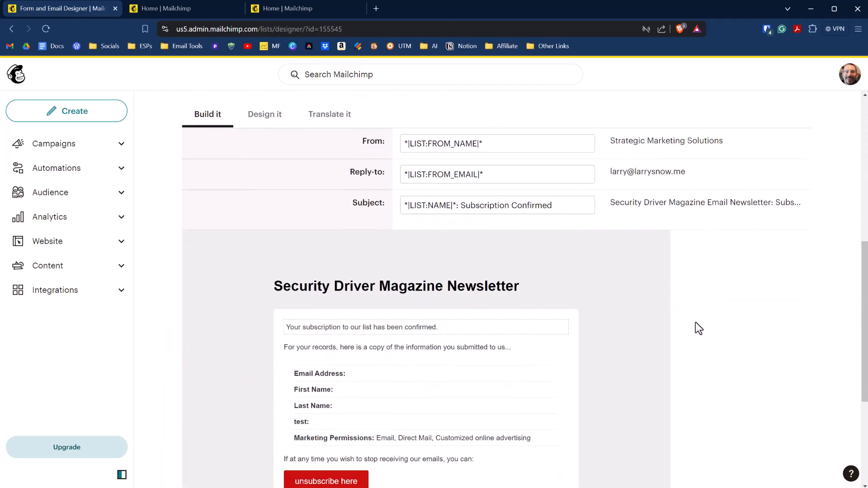
mouse_move(659, 338)
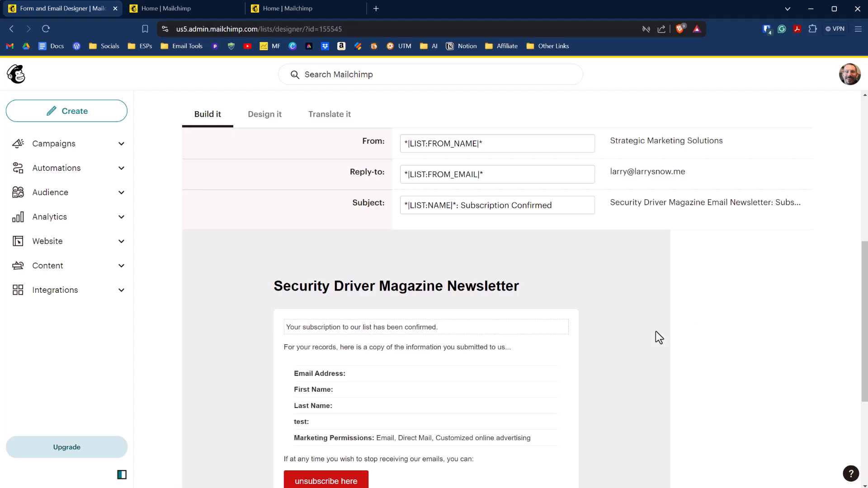
mouse_move(642, 340)
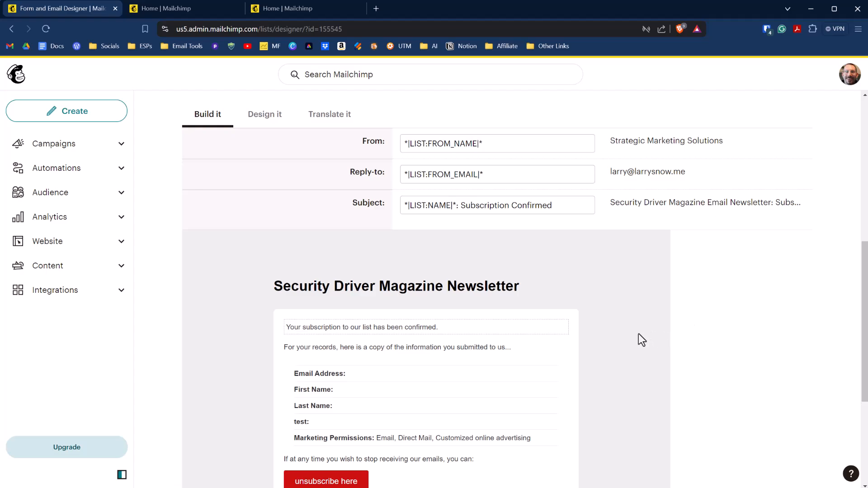
scroll(down, 3)
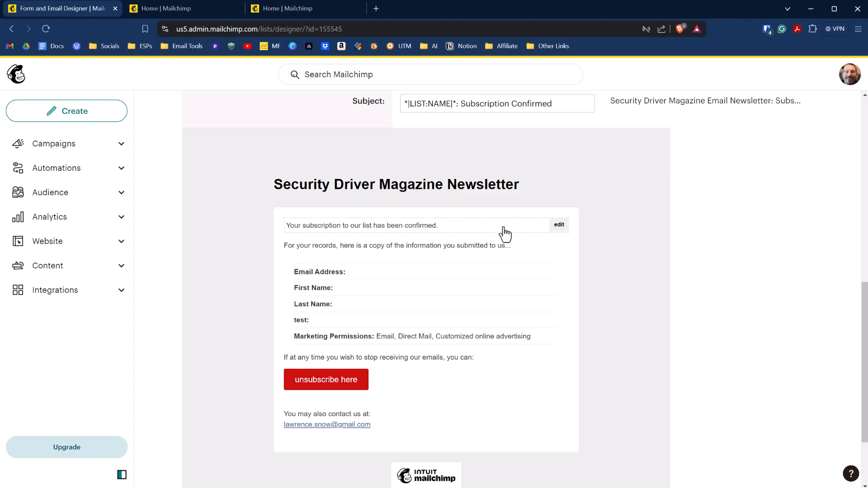
mouse_move(350, 235)
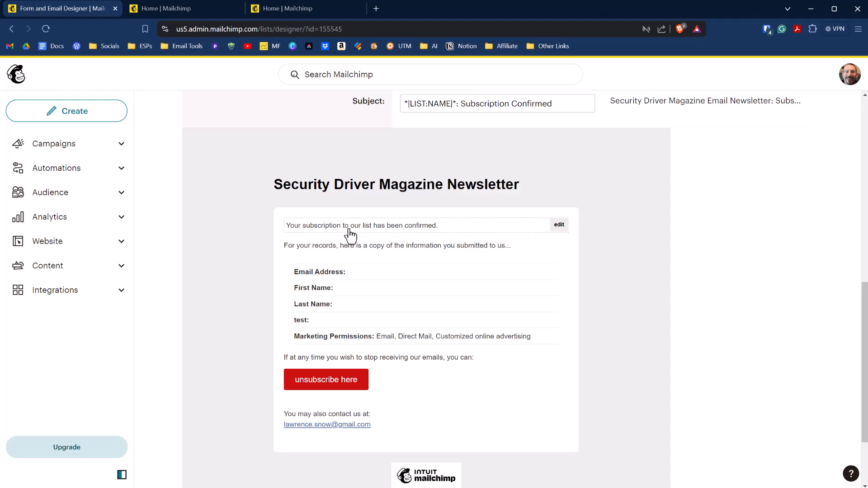
mouse_move(480, 237)
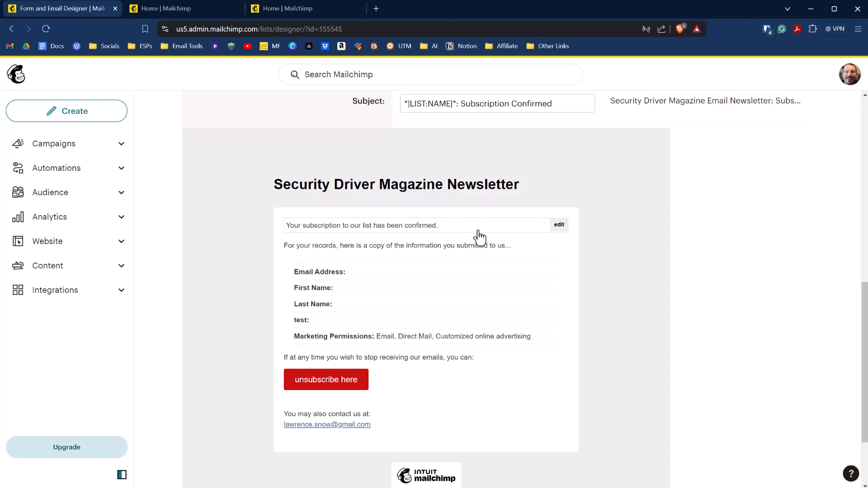
mouse_move(447, 321)
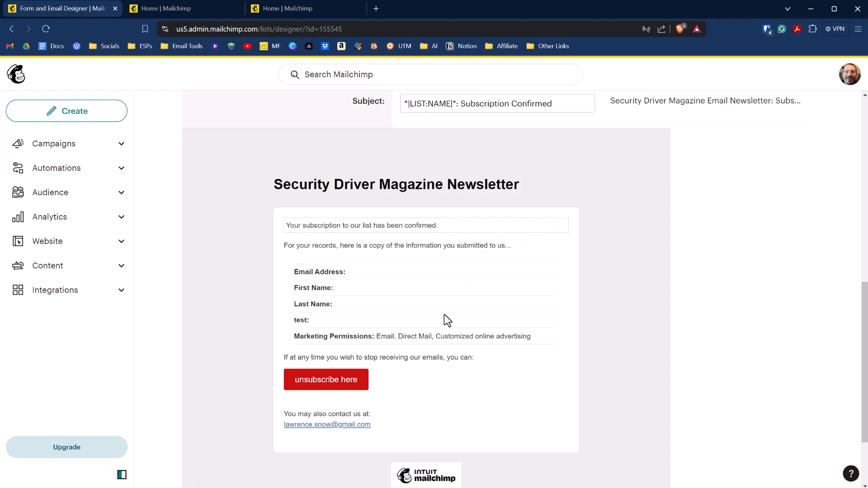
scroll(up, 3)
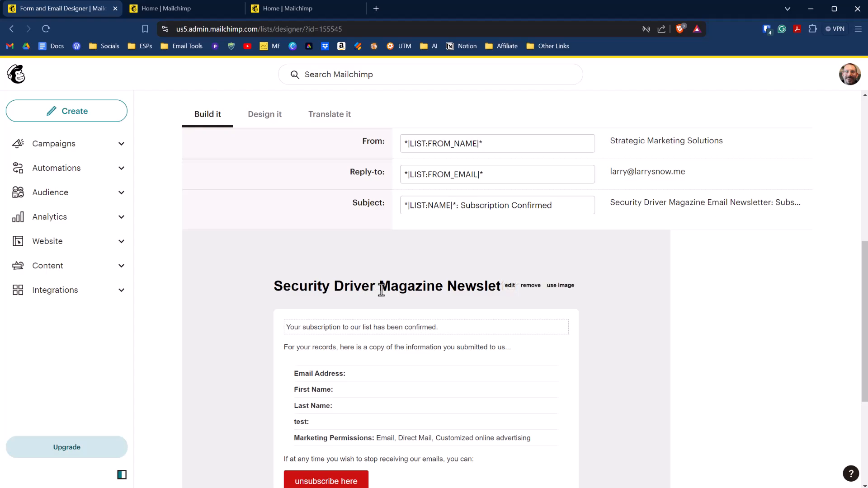
mouse_move(474, 290)
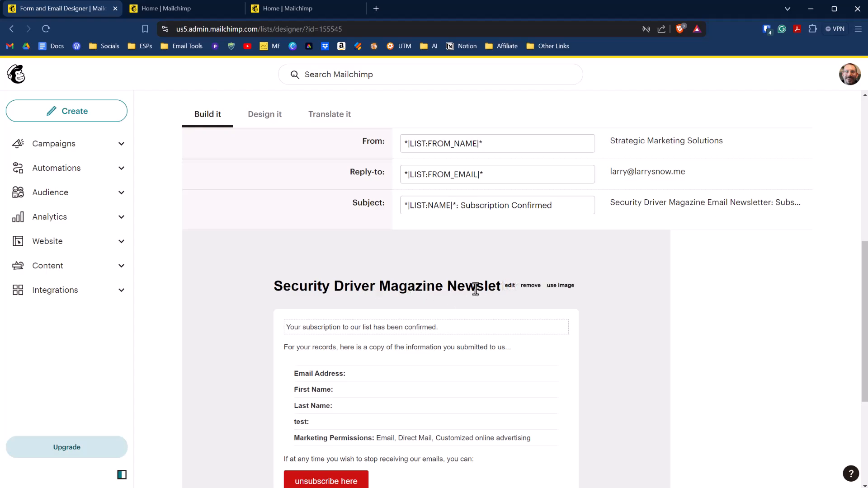
mouse_move(508, 288)
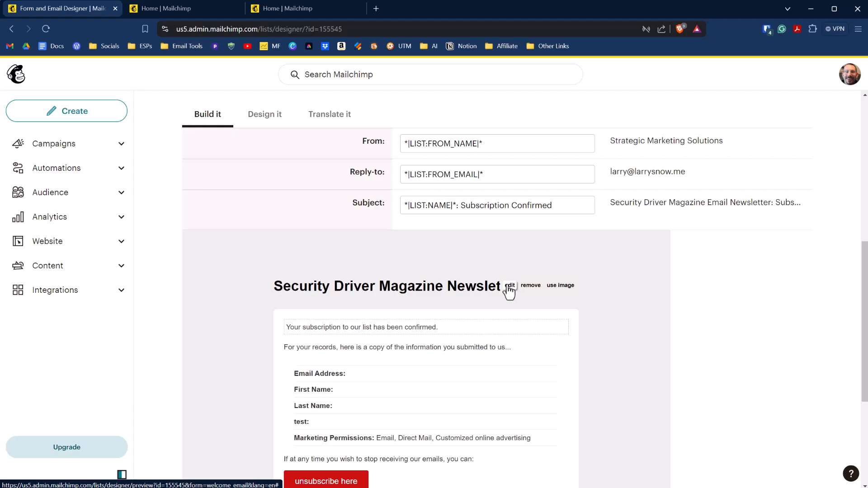
scroll(down, 3)
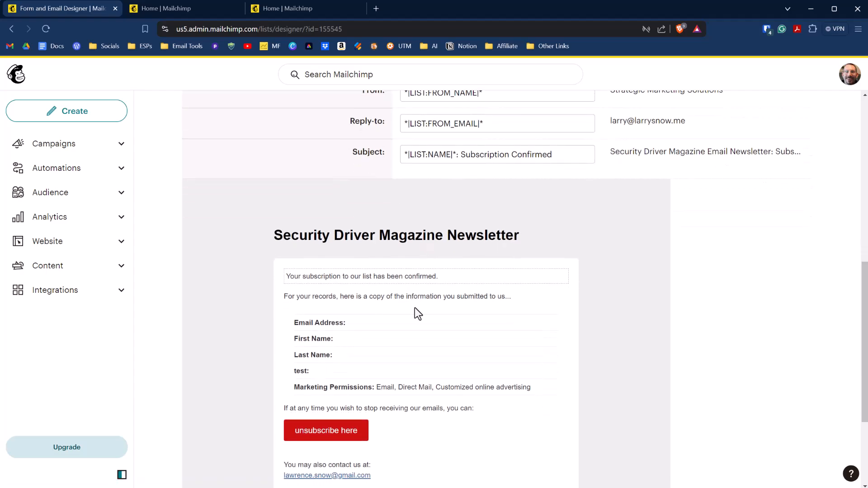
scroll(down, 3)
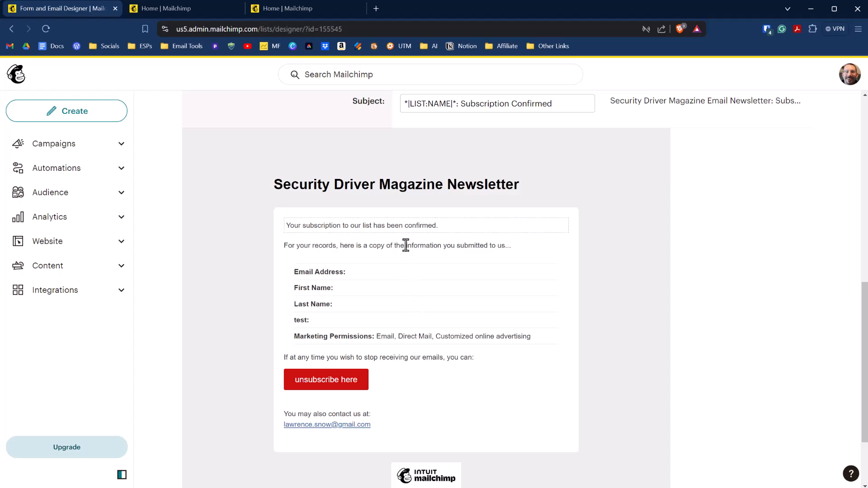
mouse_move(327, 231)
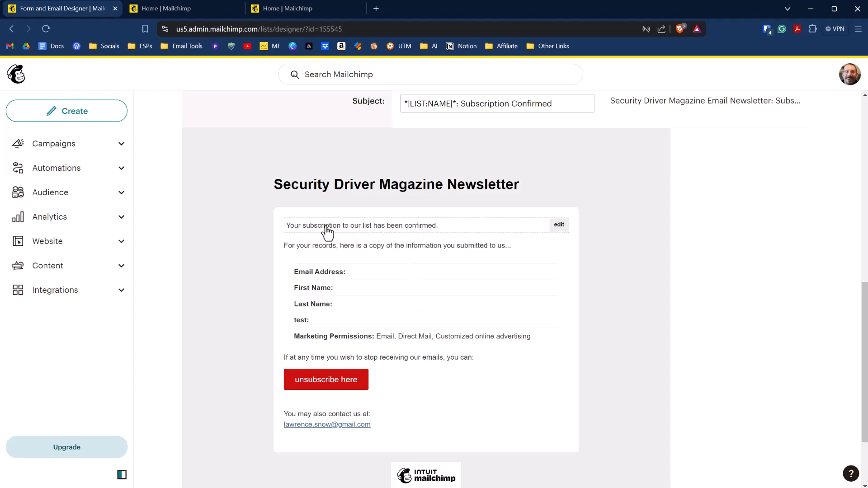
click(559, 225)
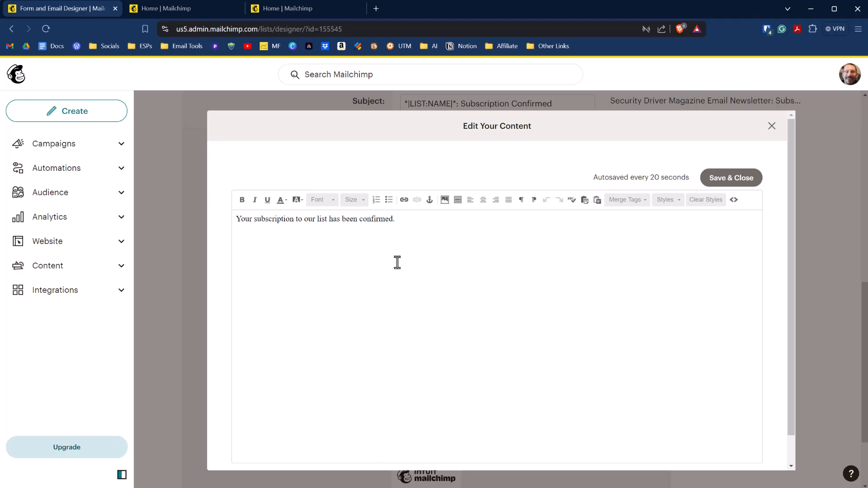
mouse_move(441, 271)
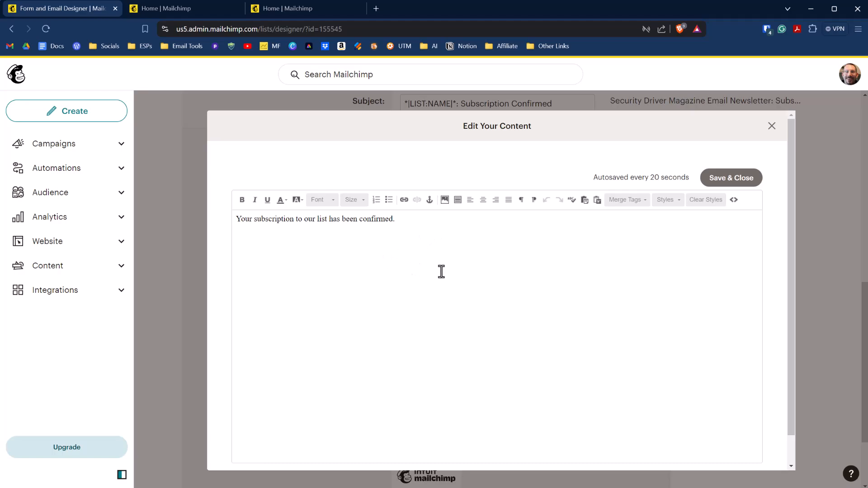
mouse_move(430, 279)
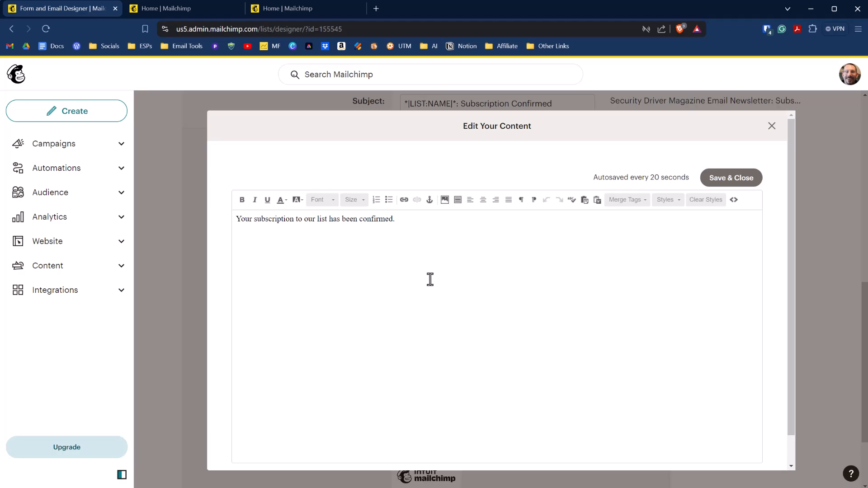
mouse_move(683, 261)
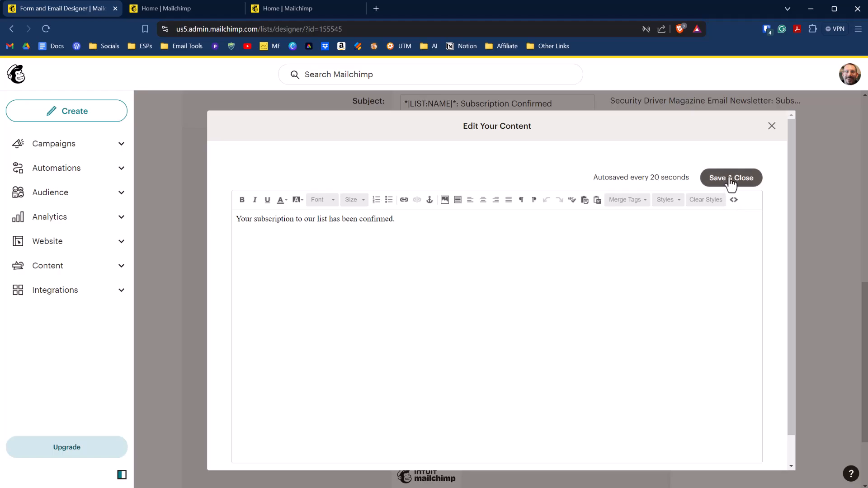
mouse_move(732, 187)
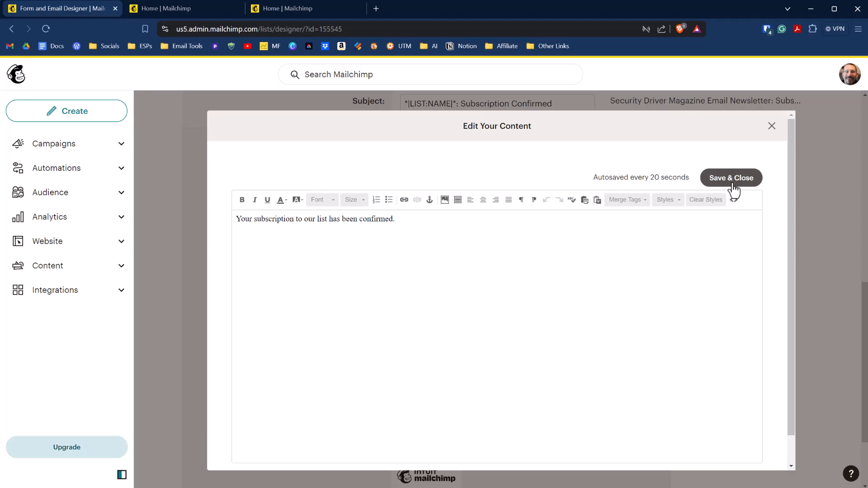
click(730, 178)
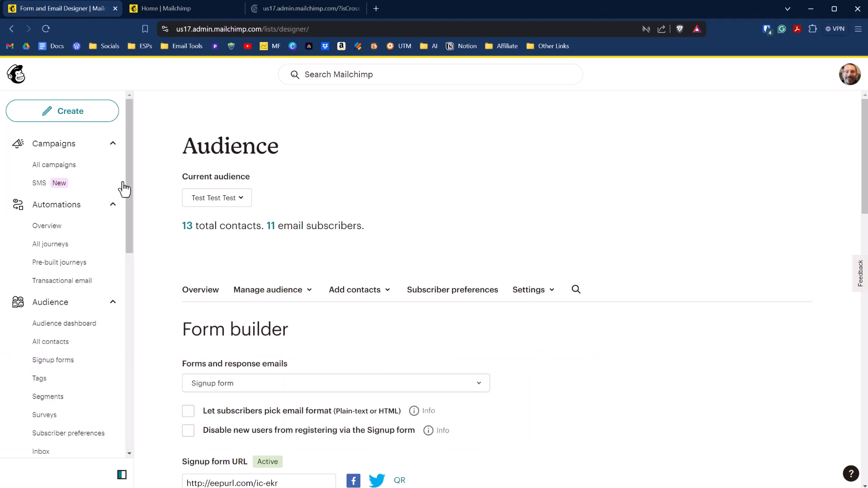
Reach the Pre-built journeys gallery under Automations, showing Welcome new contacts
scroll(down, 3)
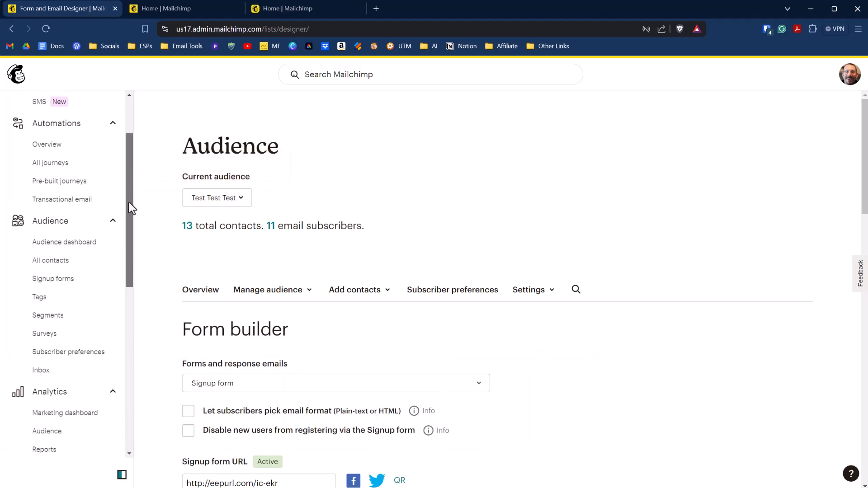
mouse_move(47, 144)
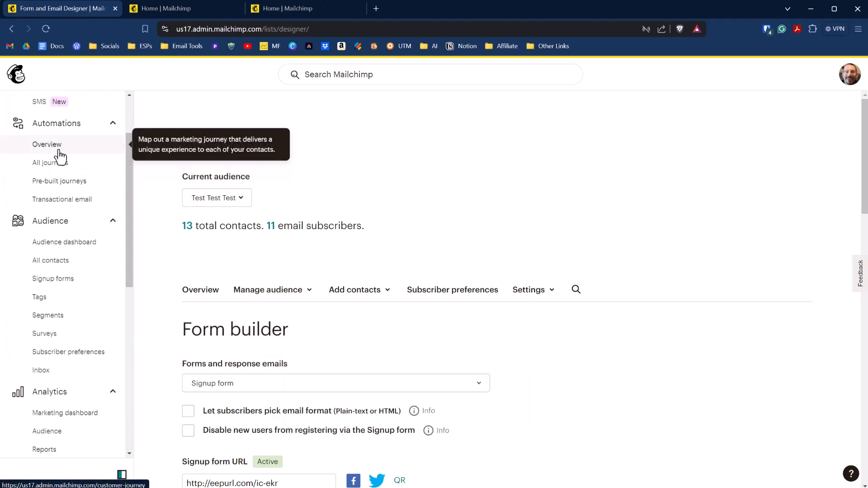
click(59, 180)
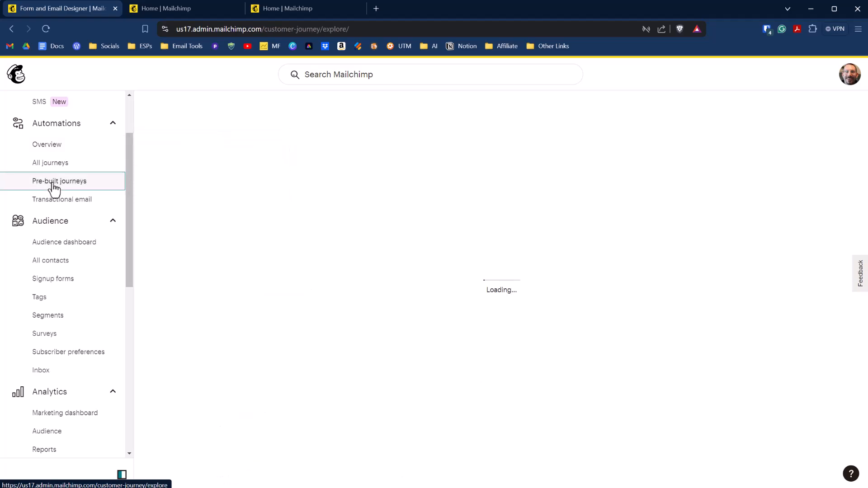
click(60, 181)
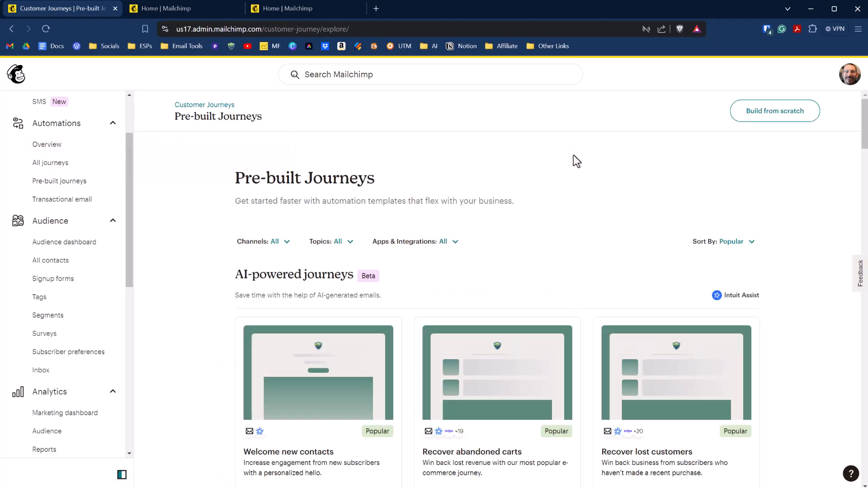
mouse_move(584, 157)
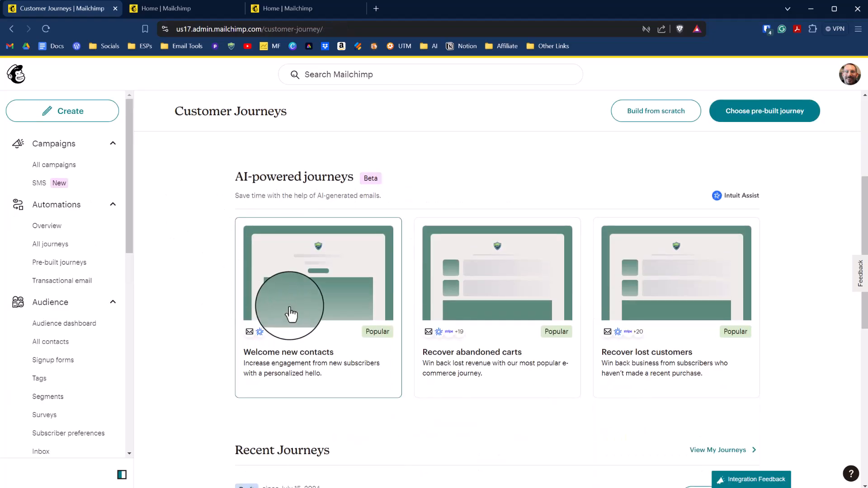
mouse_move(324, 288)
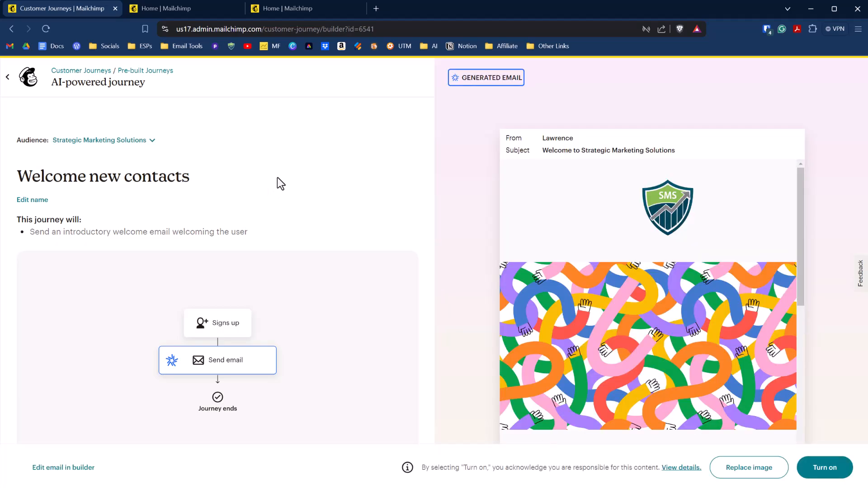
mouse_move(336, 177)
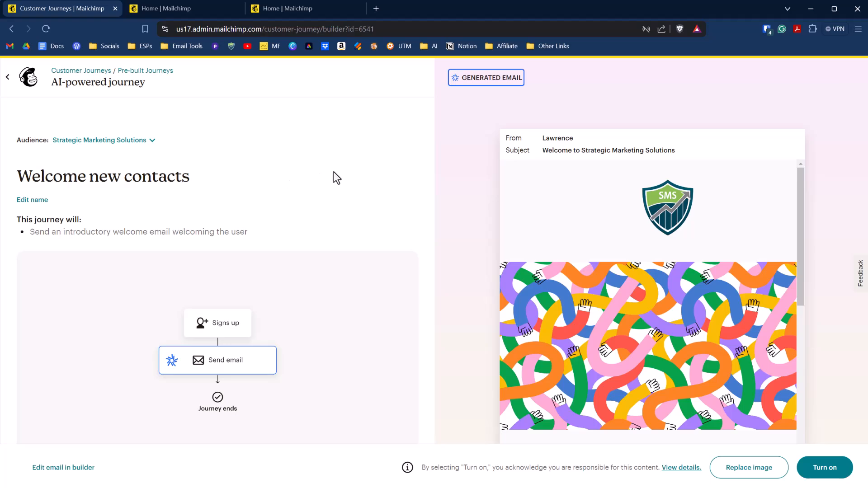
mouse_move(616, 290)
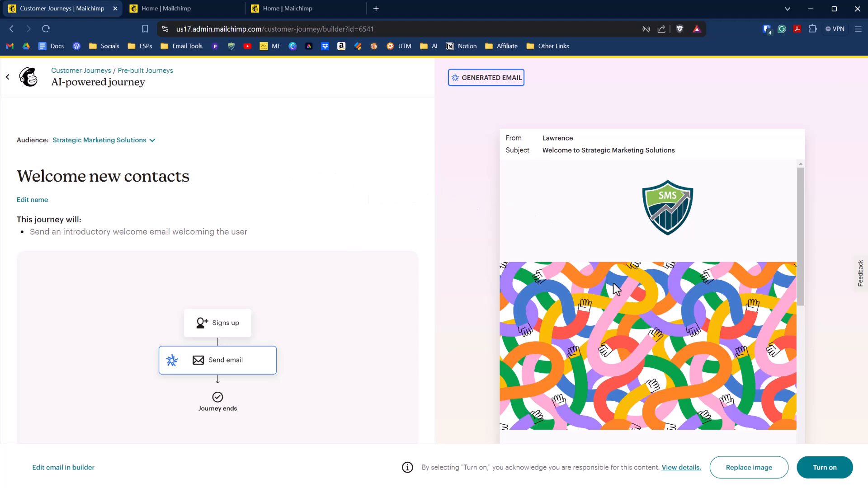
Scroll through the AI-generated welcome email preview and journey outline
scroll(down, 3)
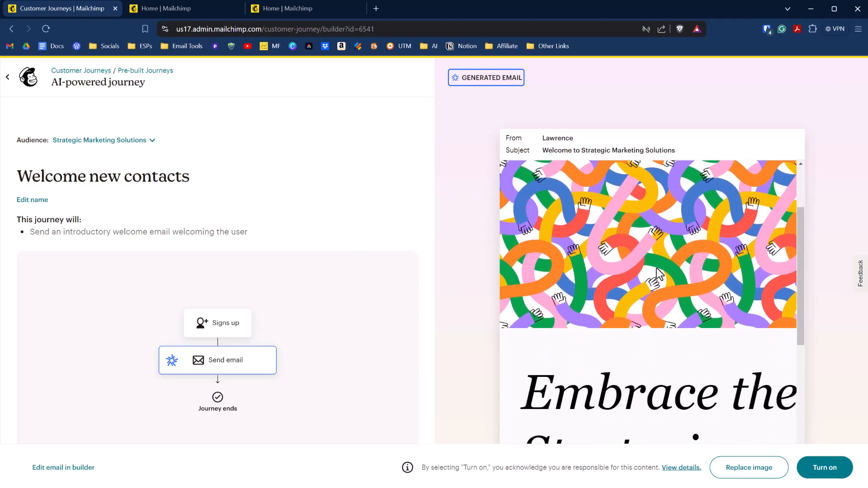
mouse_move(658, 274)
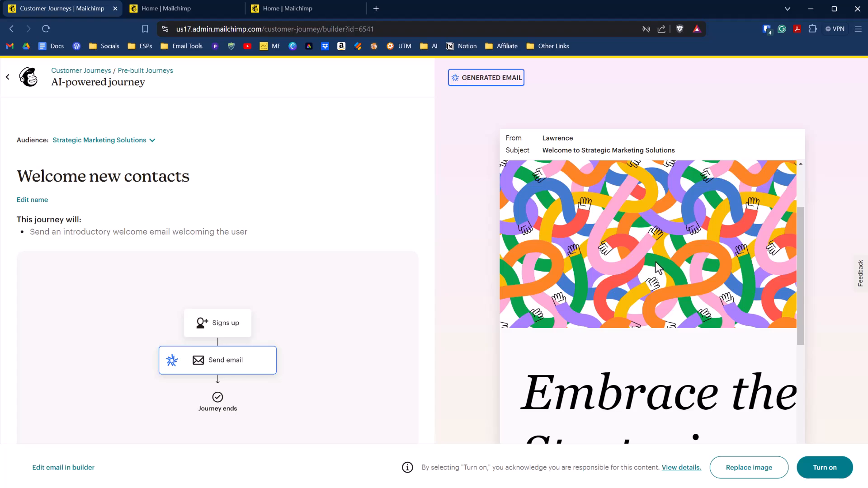
scroll(down, 3)
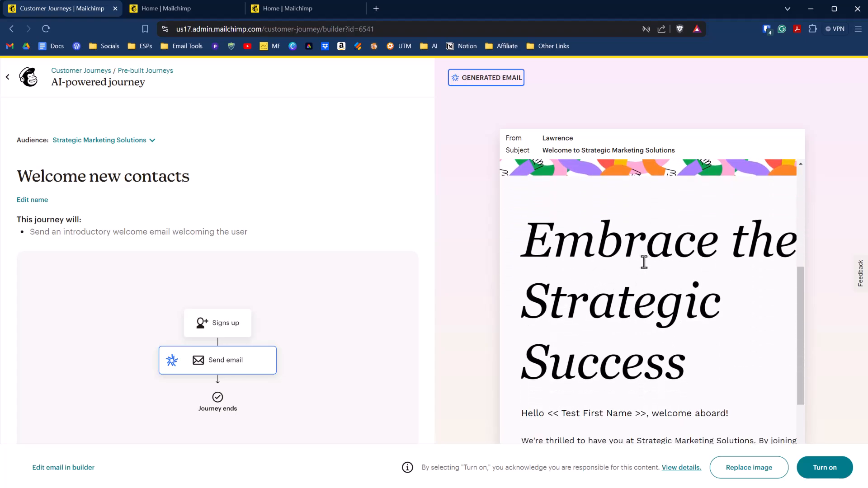
scroll(down, 3)
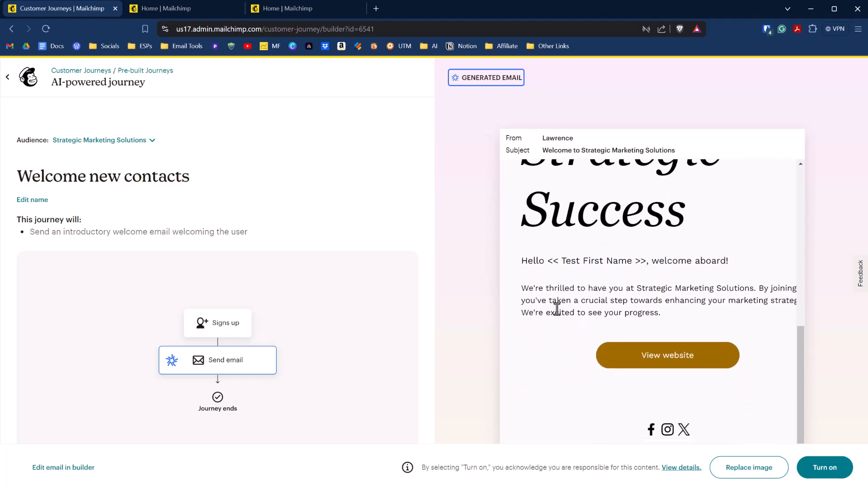
mouse_move(464, 275)
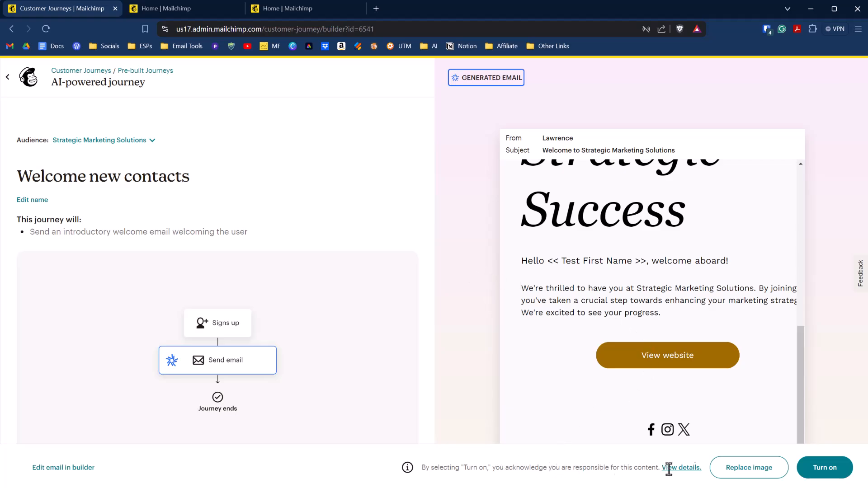
mouse_move(696, 389)
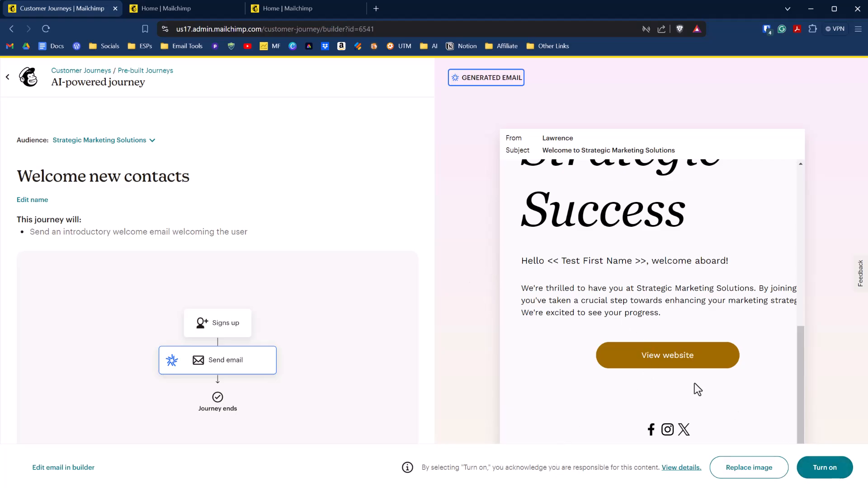
mouse_move(681, 379)
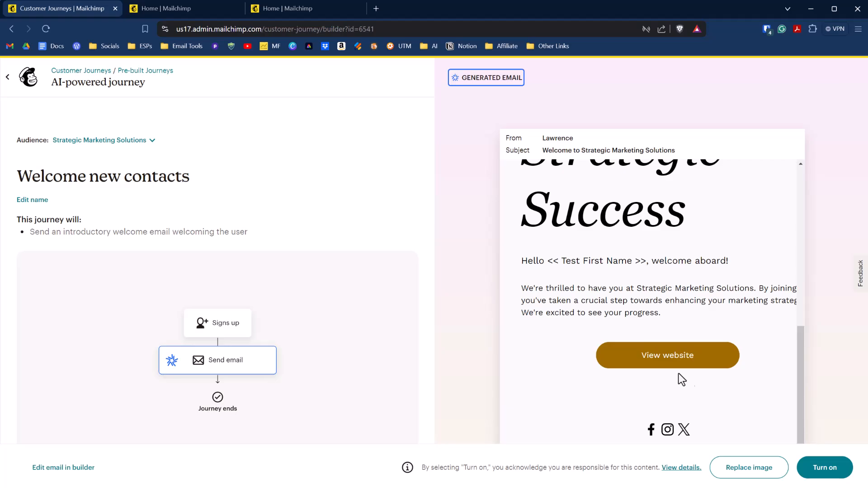
mouse_move(537, 291)
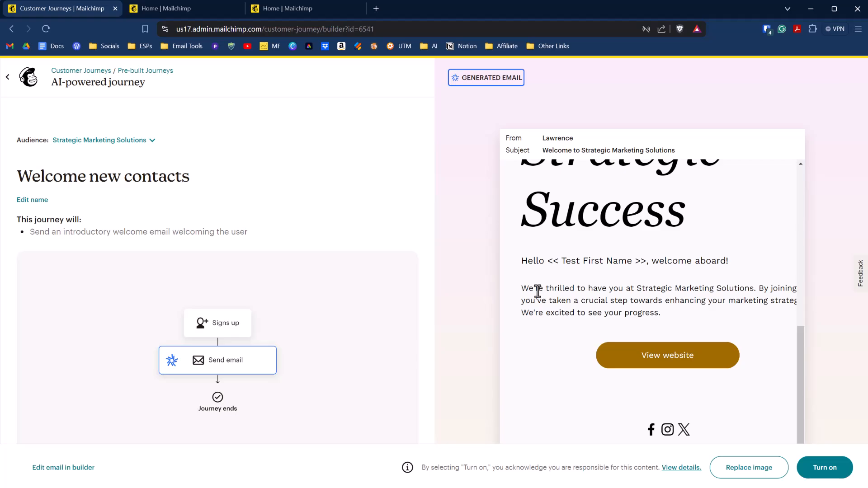
mouse_move(538, 330)
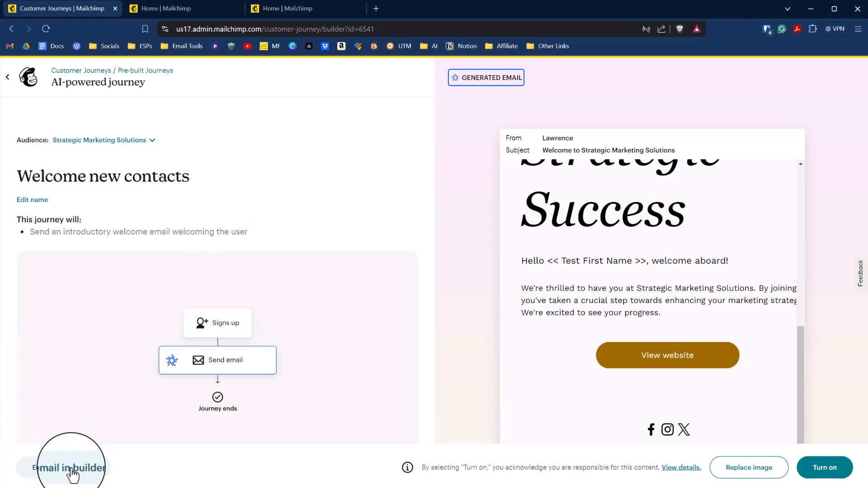
mouse_move(221, 330)
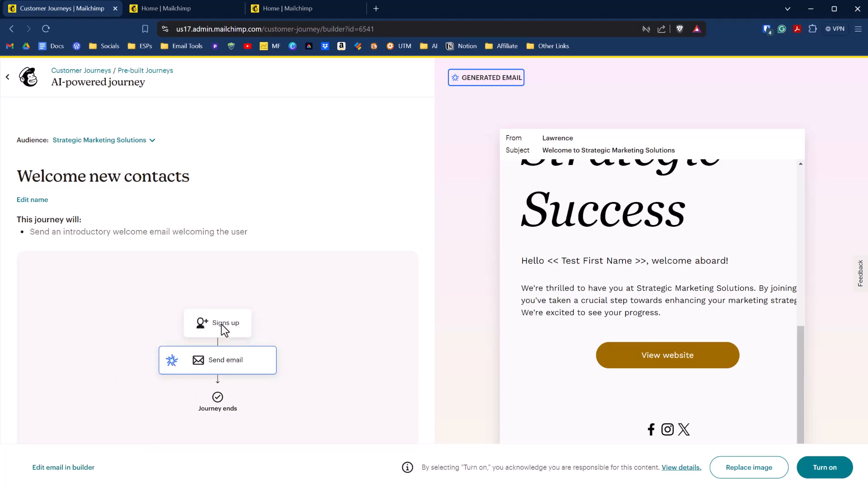
mouse_move(215, 325)
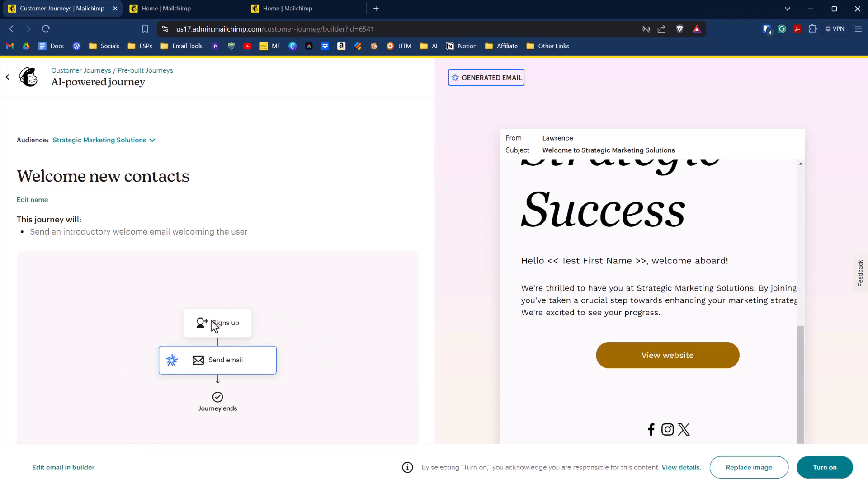
mouse_move(209, 369)
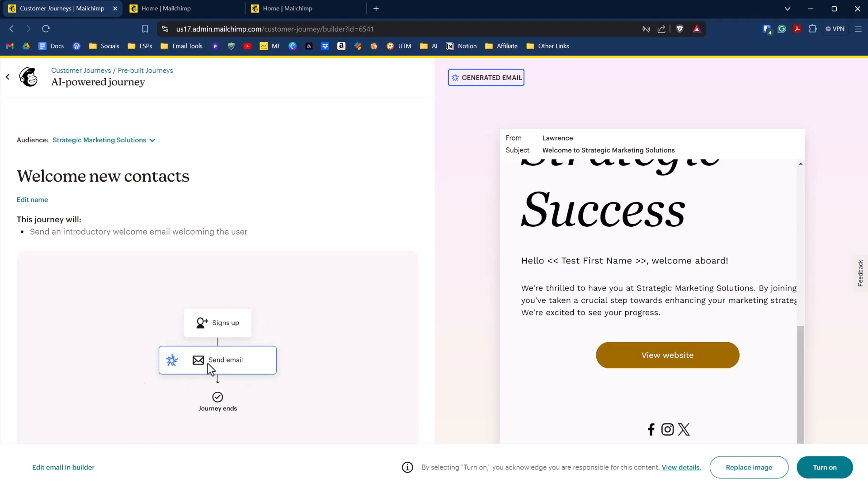
mouse_move(63, 467)
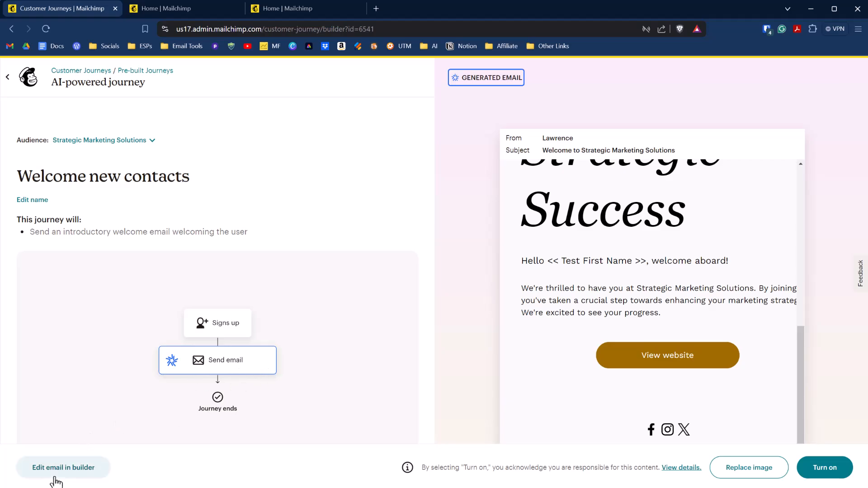
mouse_move(58, 475)
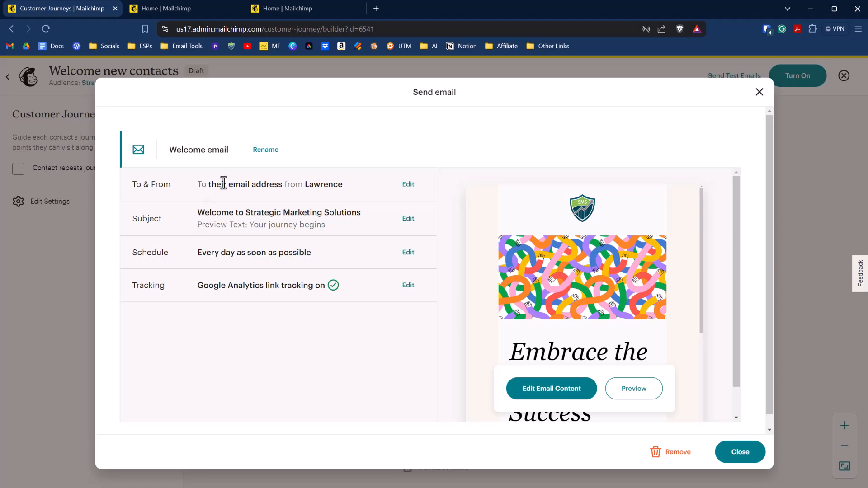
mouse_move(243, 217)
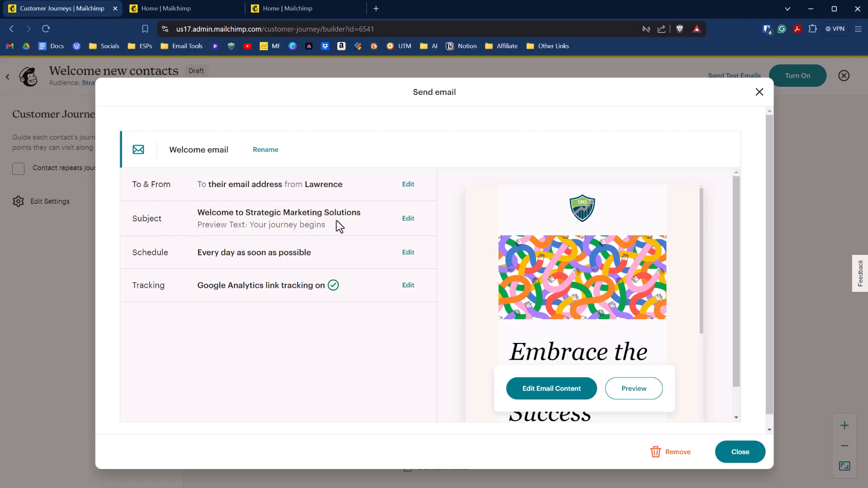
mouse_move(205, 255)
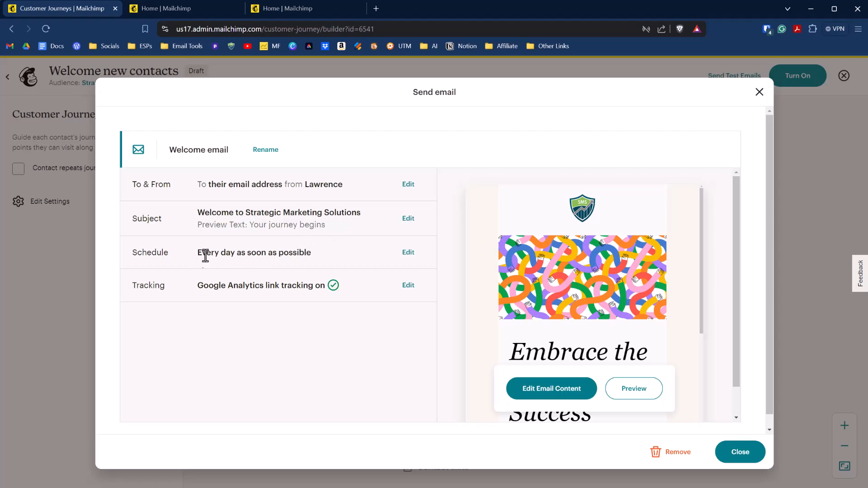
mouse_move(224, 252)
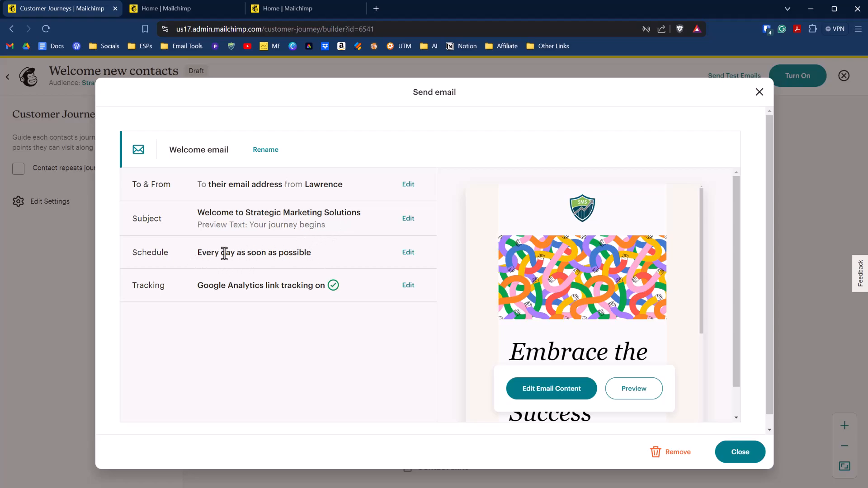
mouse_move(295, 285)
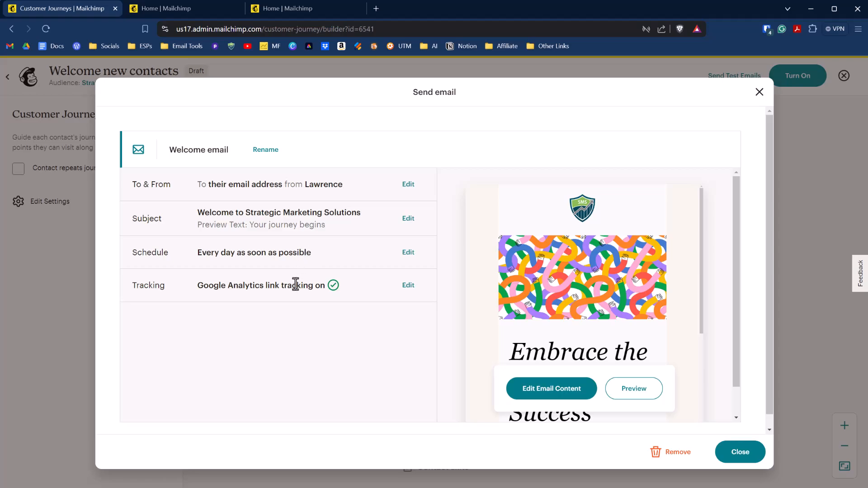
mouse_move(298, 298)
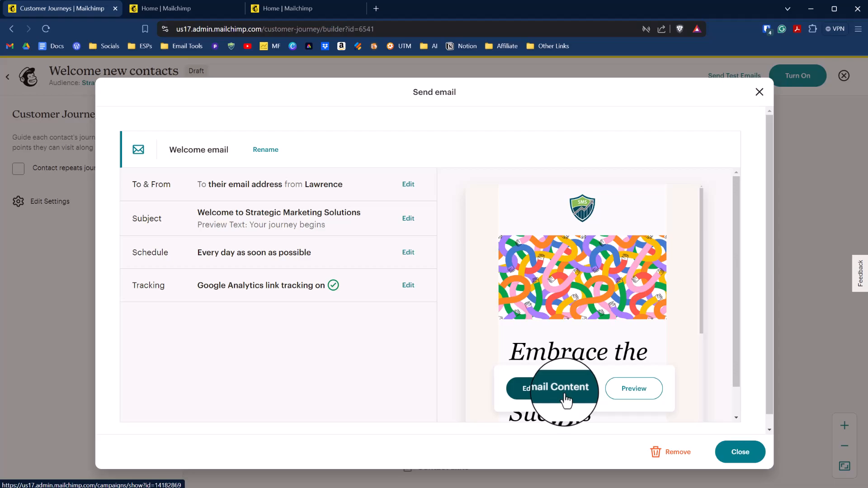
Start editing the Welcome email's content from the Send email settings
click(550, 387)
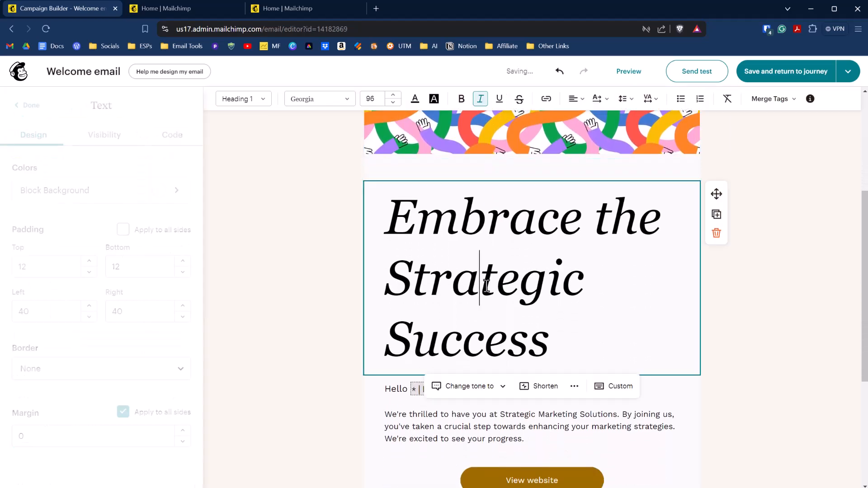
Review the rewritten intro and Click here to get started! button, then inspect the social links block
scroll(down, 3)
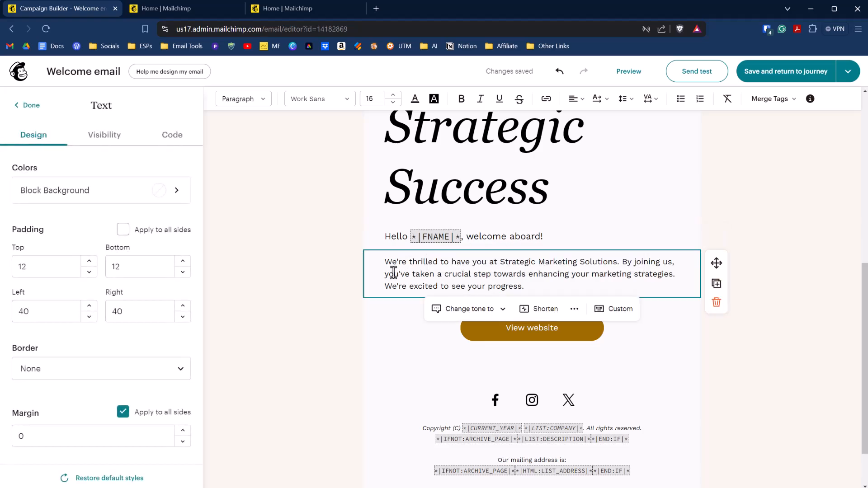
mouse_move(478, 316)
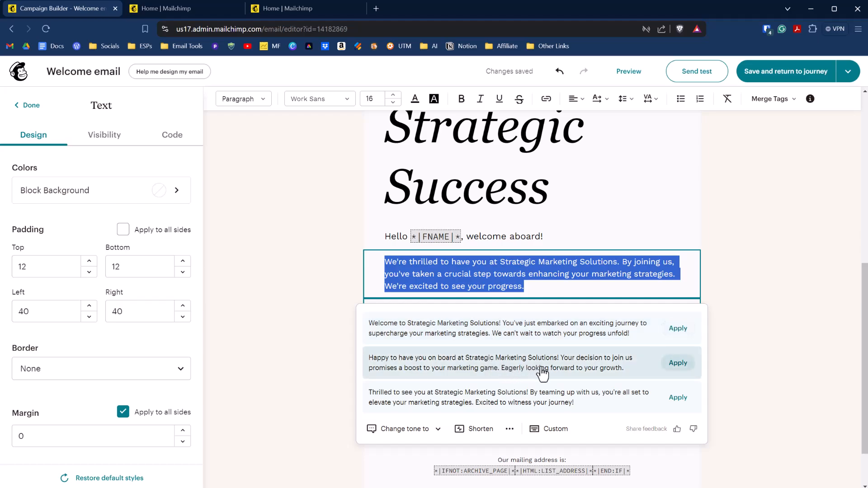
mouse_move(601, 405)
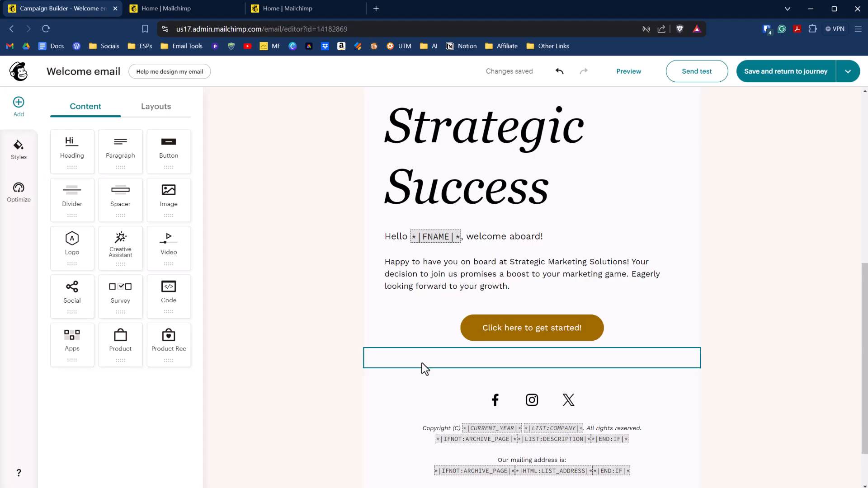
mouse_move(493, 367)
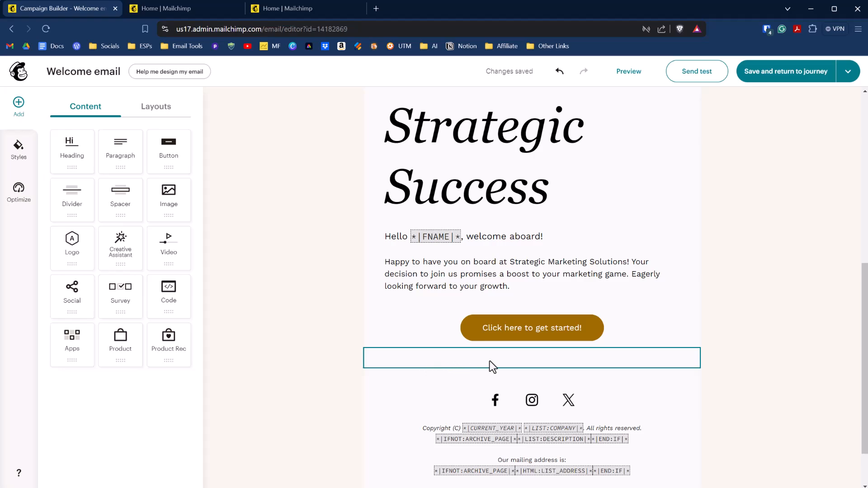
click(531, 400)
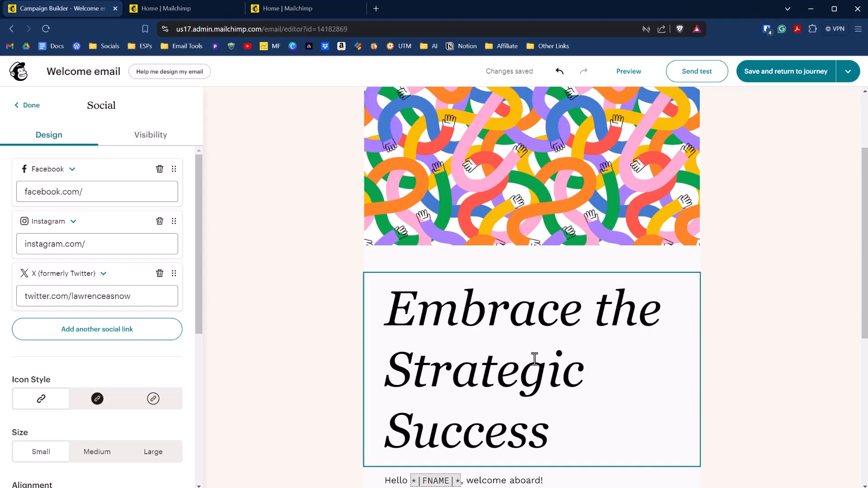
click(761, 230)
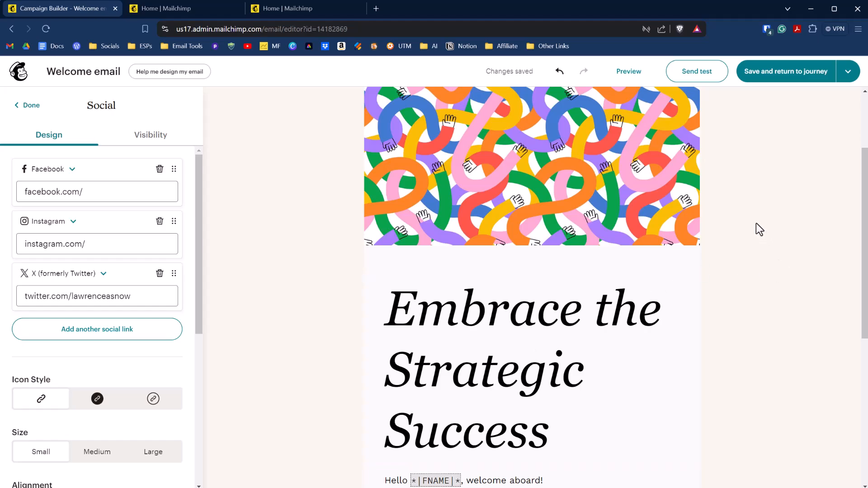
mouse_move(795, 89)
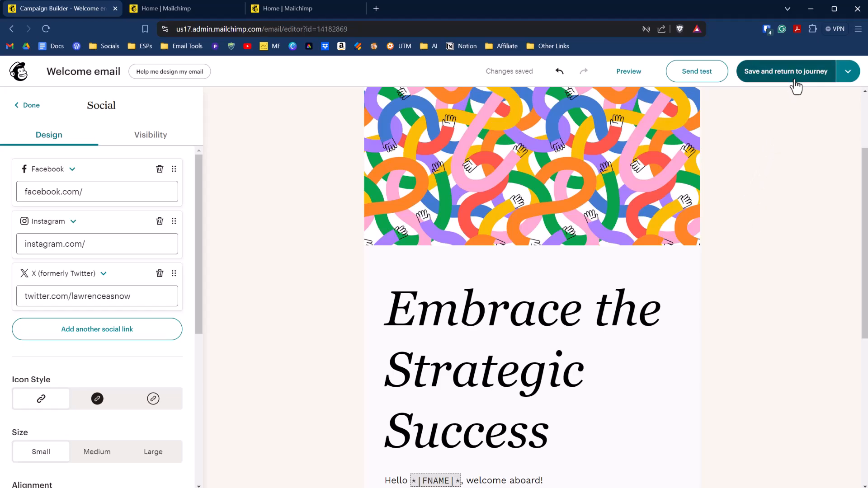
Save the welcome email edits and return to the Welcome new contacts journey canvas
click(784, 71)
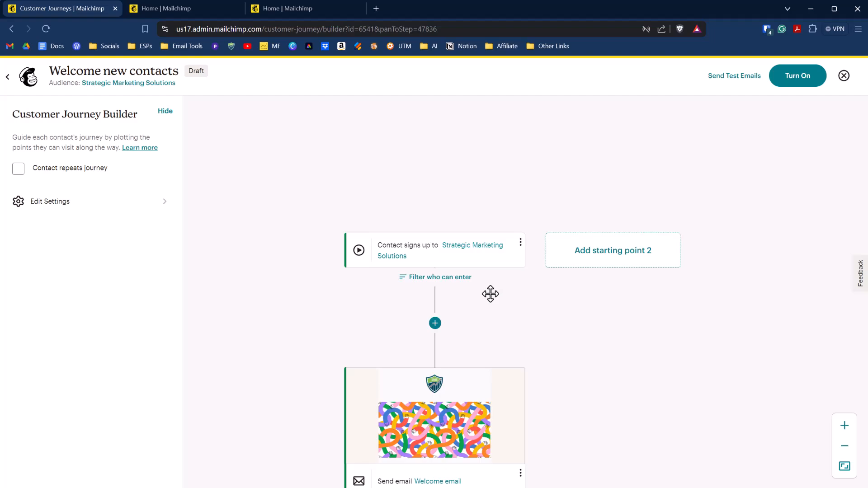
mouse_move(434, 277)
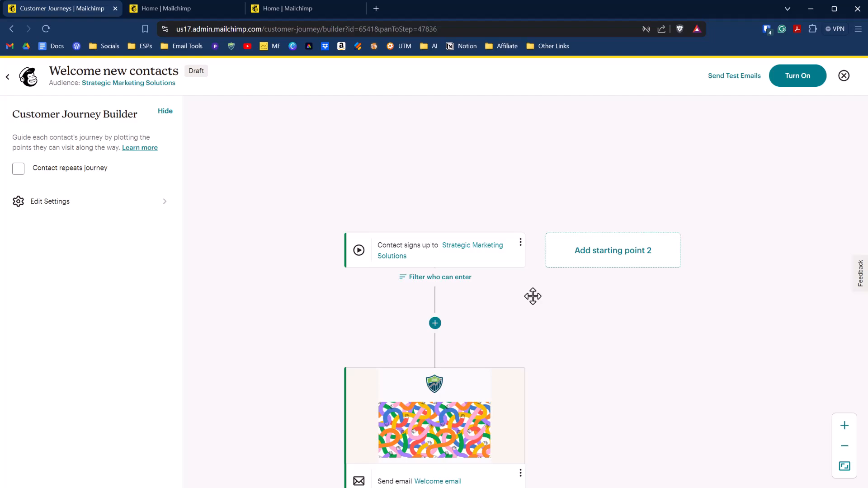
mouse_move(462, 289)
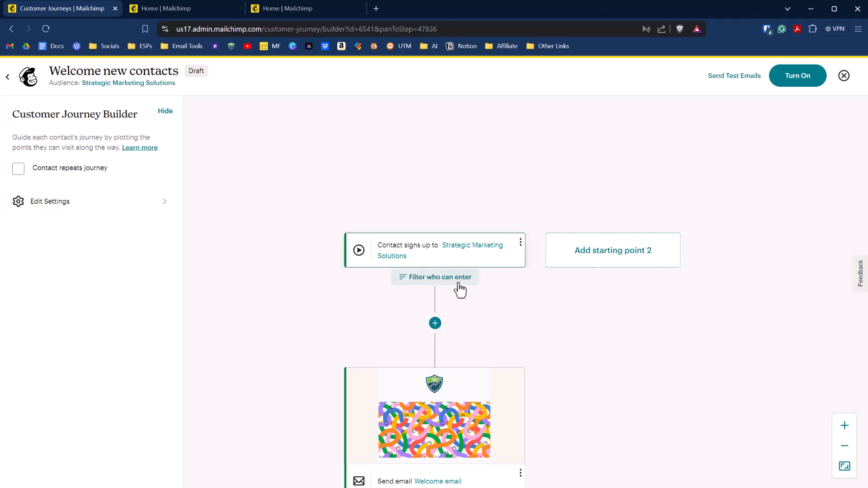
Filter who can enter by Email subscription status Subscribed and use the segment
click(434, 277)
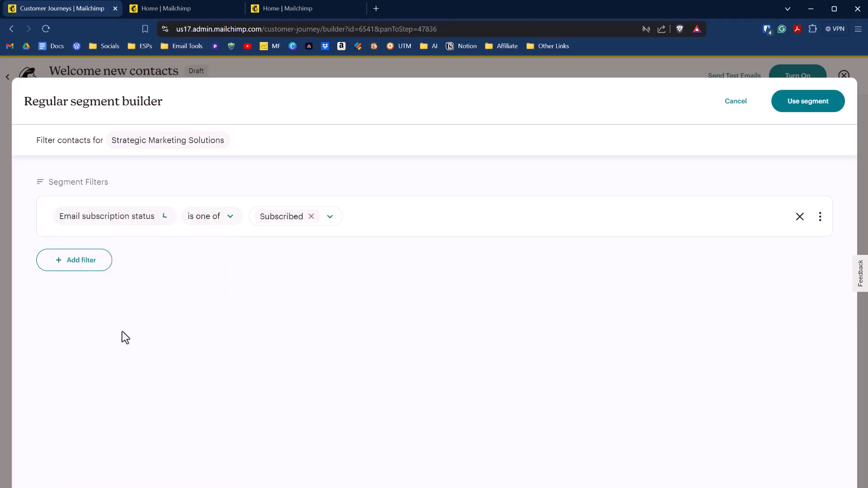
click(210, 216)
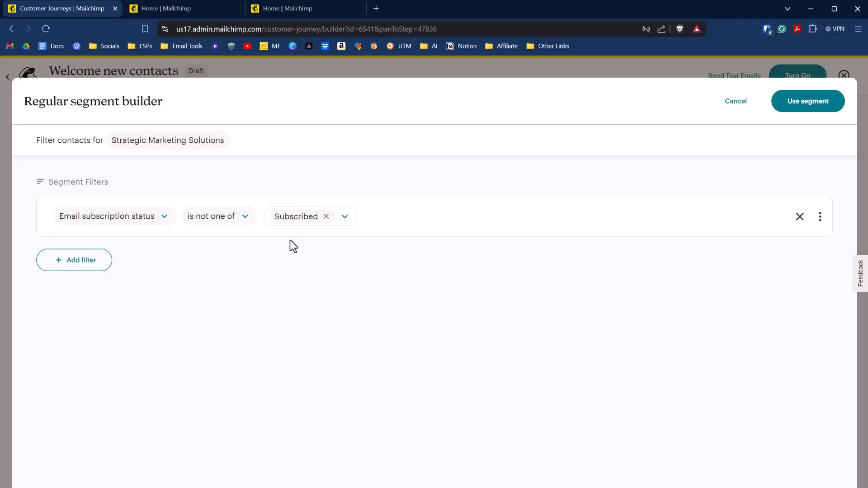
click(107, 216)
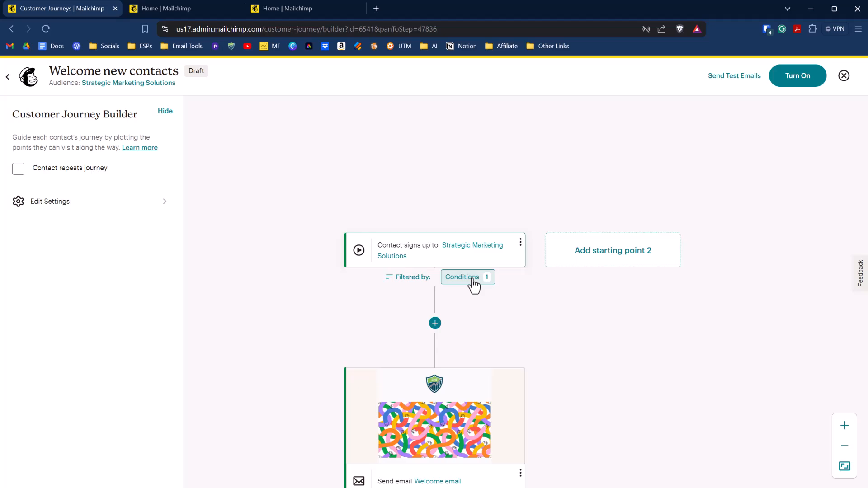
click(434, 323)
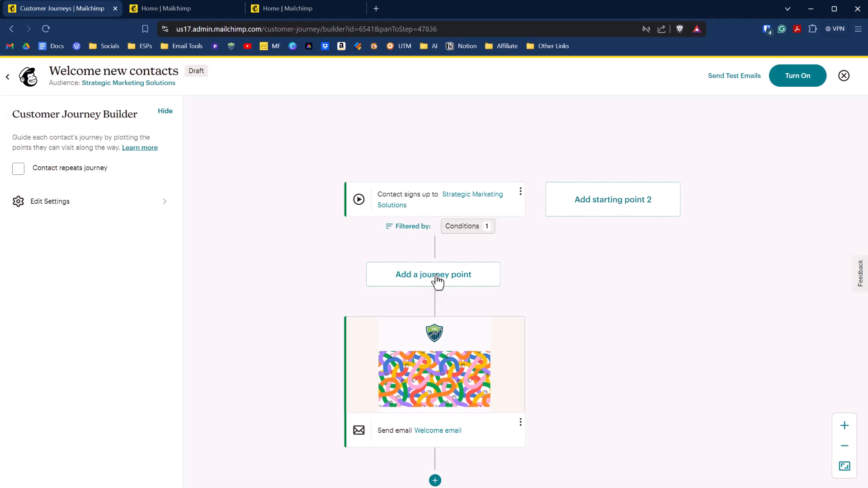
Insert a Tag/Untag step adding the welcome tag before the Welcome email and save it
click(433, 274)
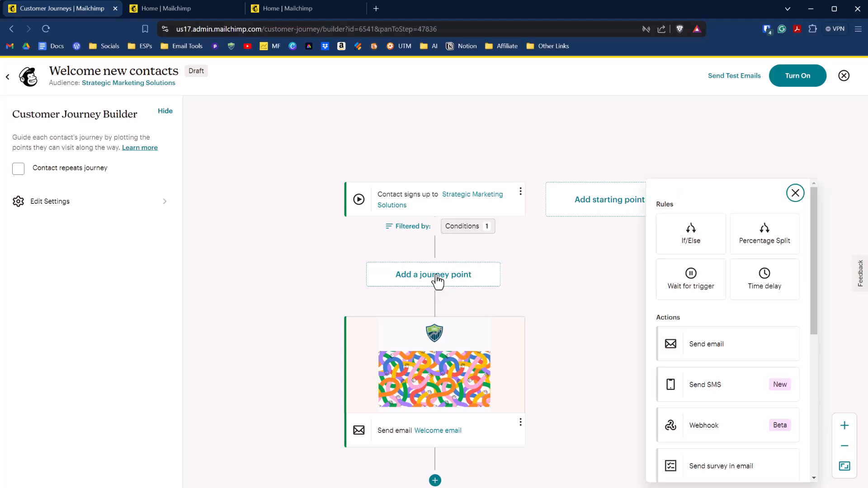
scroll(down, 3)
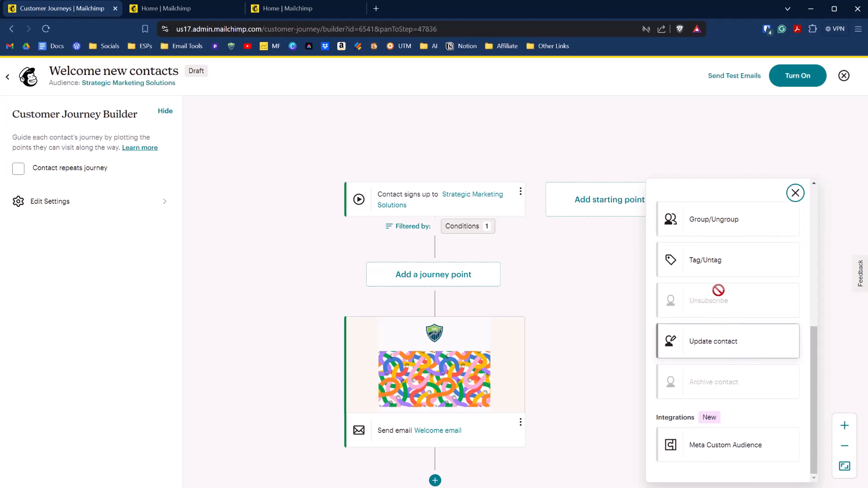
click(705, 259)
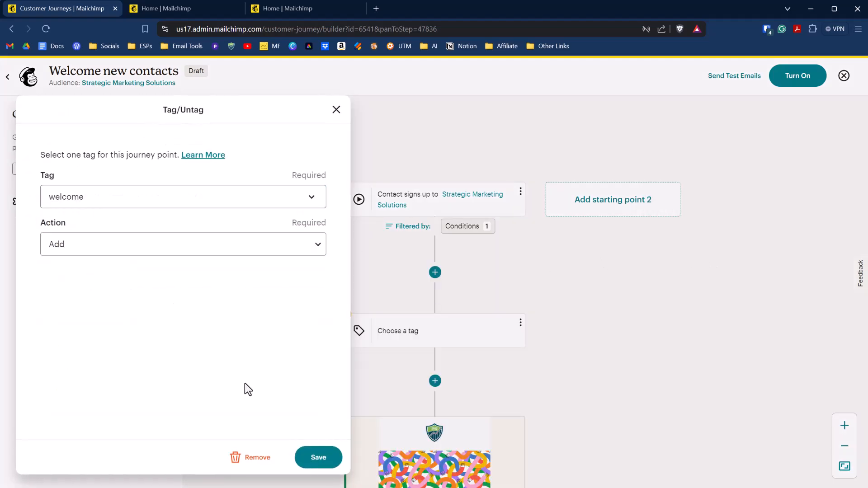
click(317, 457)
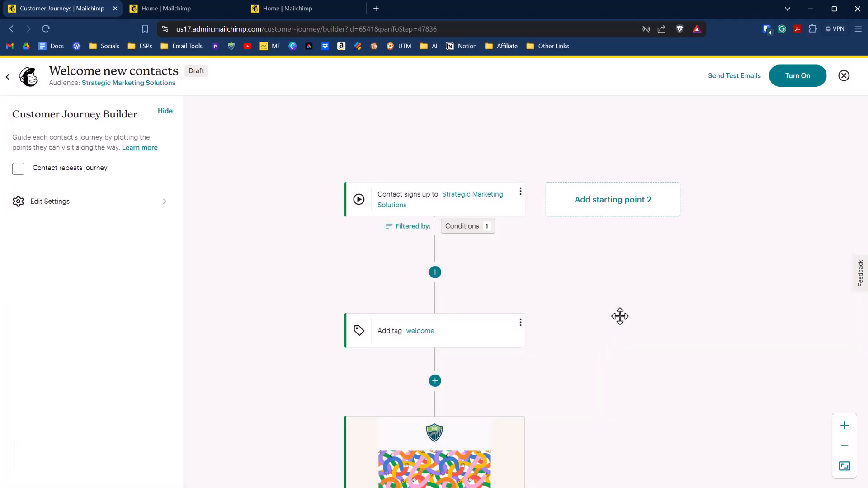
mouse_move(574, 303)
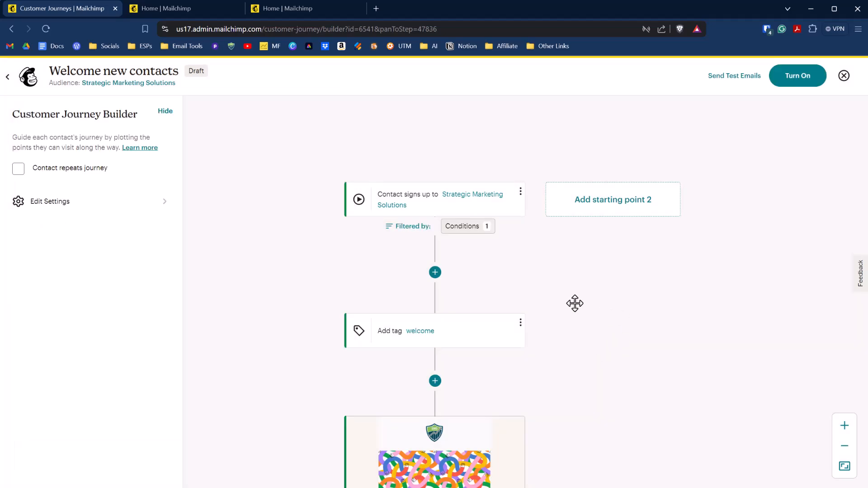
scroll(down, 3)
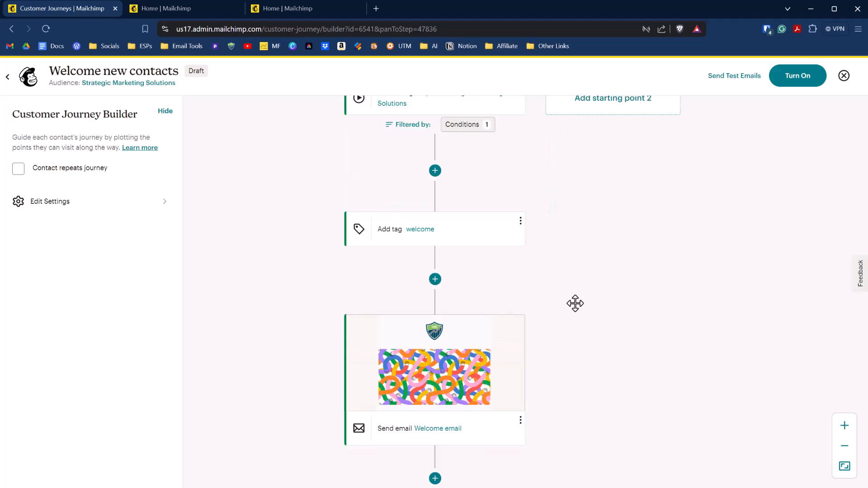
scroll(down, 3)
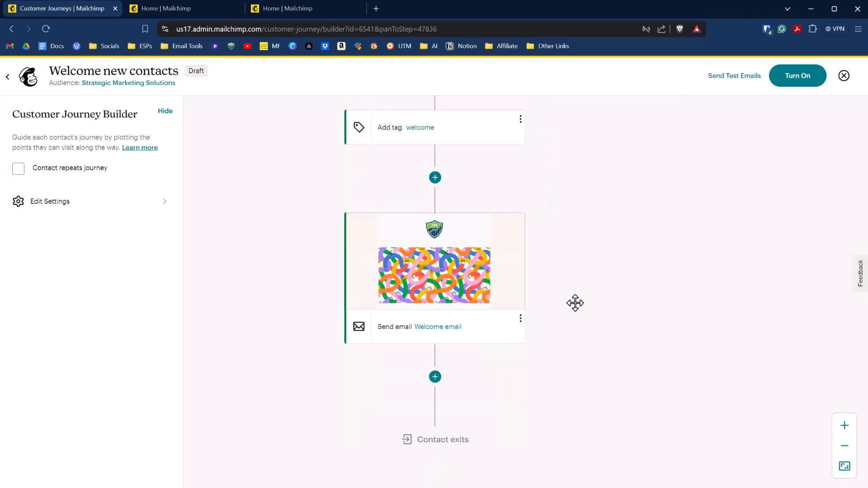
click(434, 377)
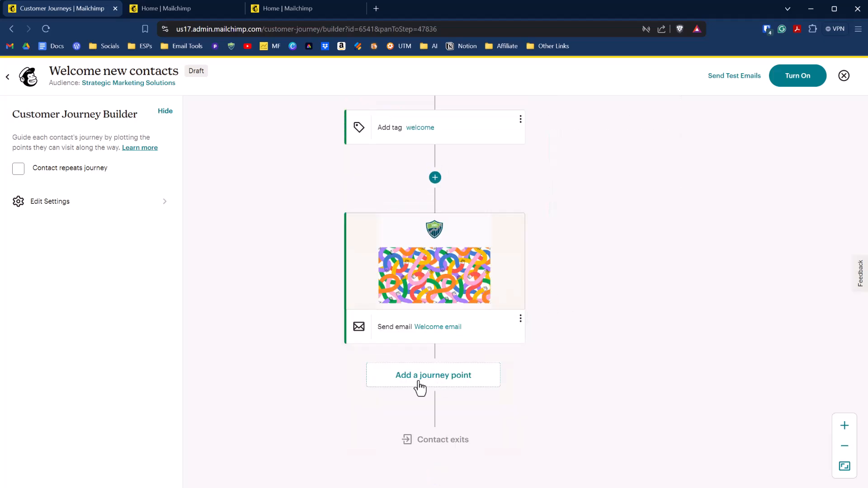
Add a time delay of 3 days after the Welcome email
click(433, 375)
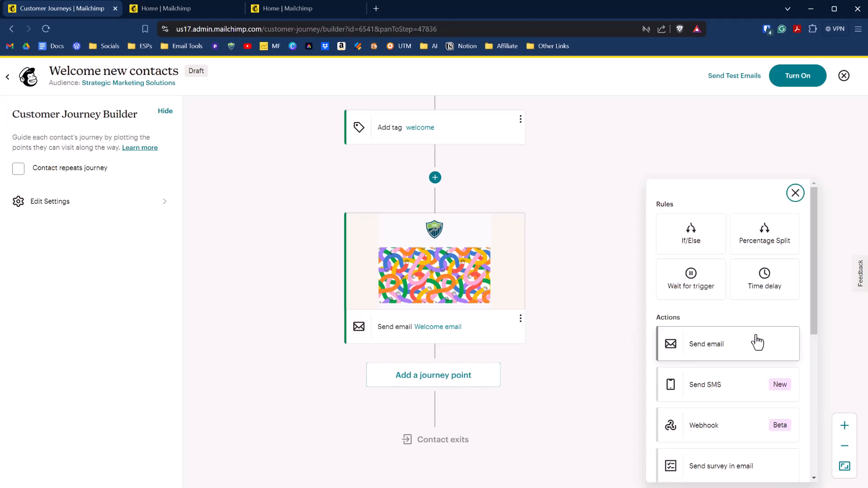
mouse_move(764, 279)
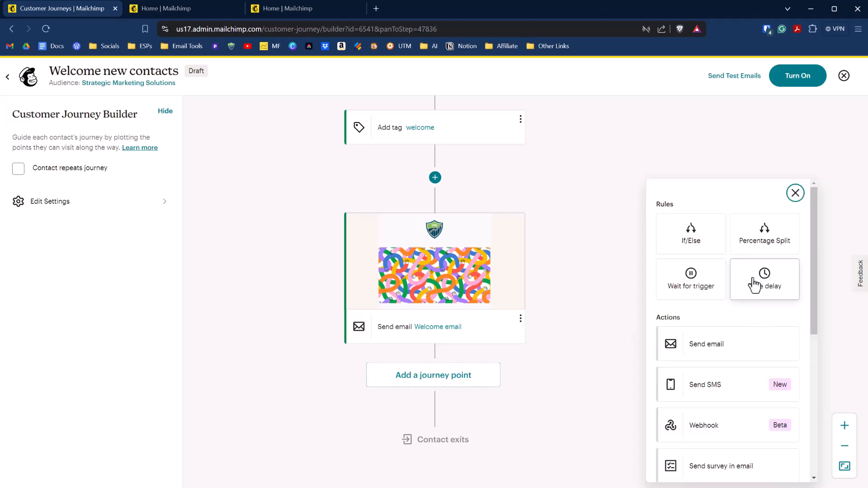
click(764, 279)
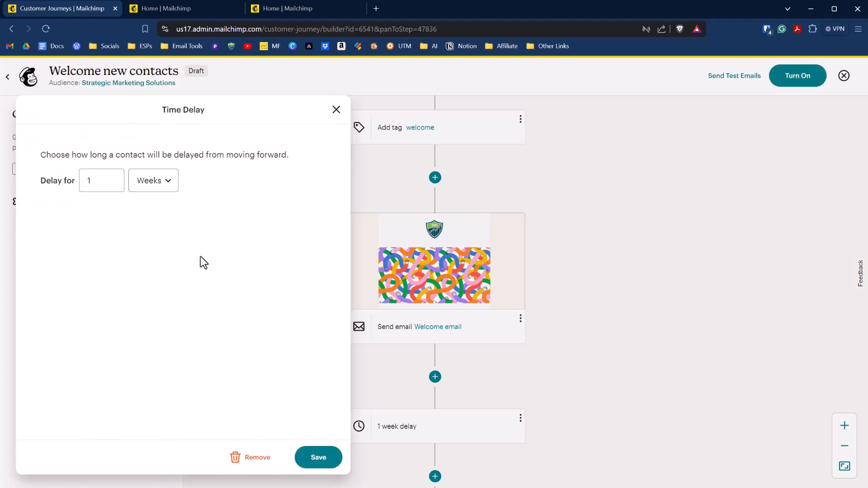
click(101, 180)
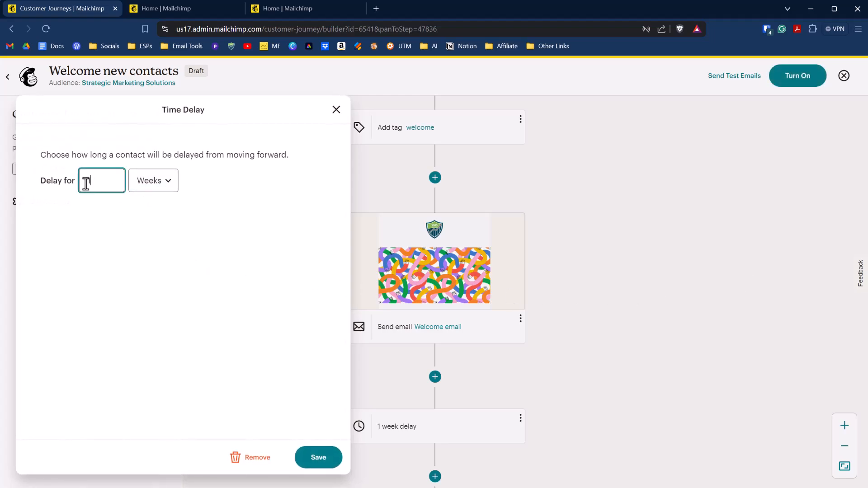
text(3)
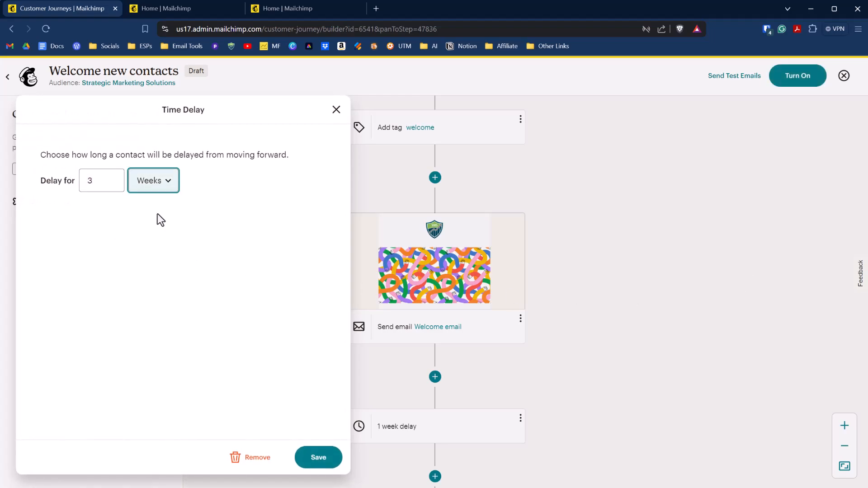
click(318, 457)
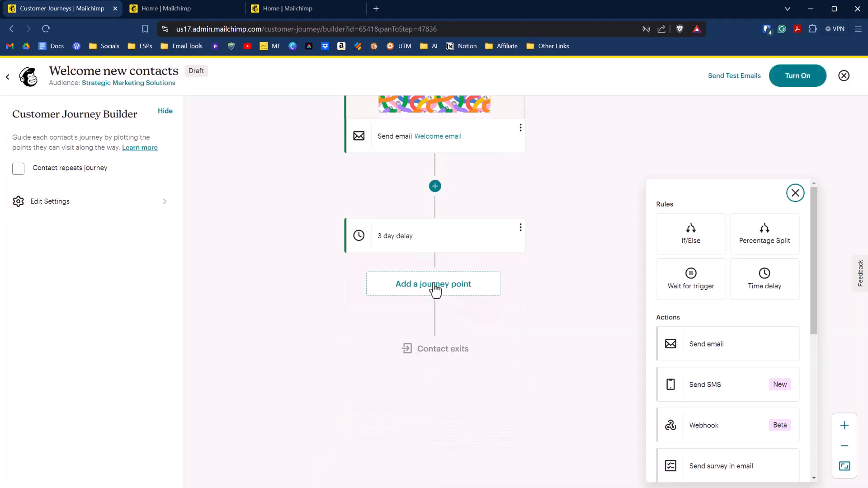
Add a second Send email step after the 3 day delay
click(433, 284)
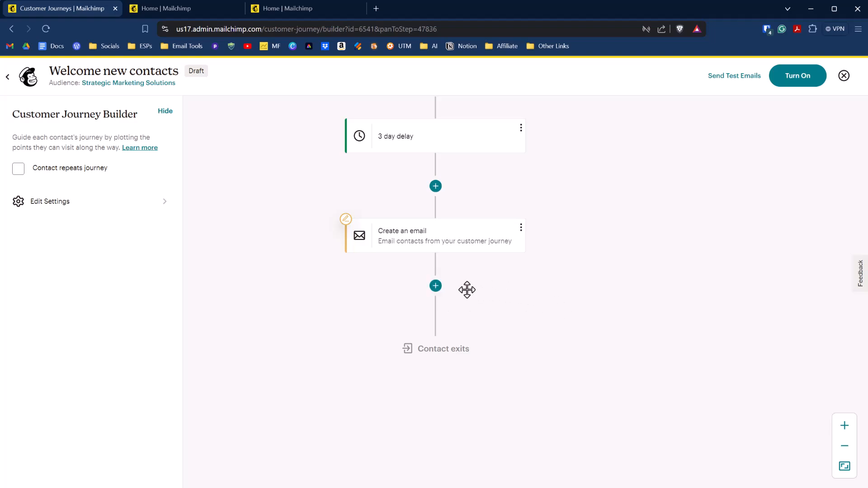
mouse_move(531, 316)
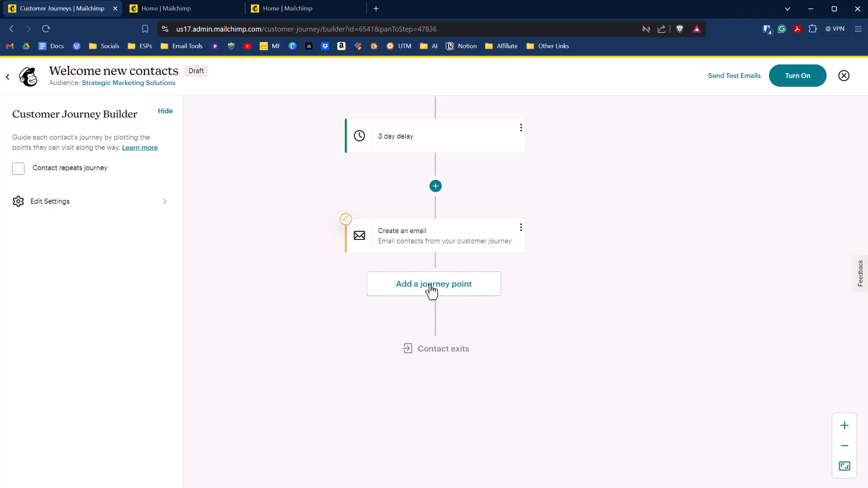
Add a Tag/Untag step after the second email and enter 'welco' for the welcome tag
click(434, 284)
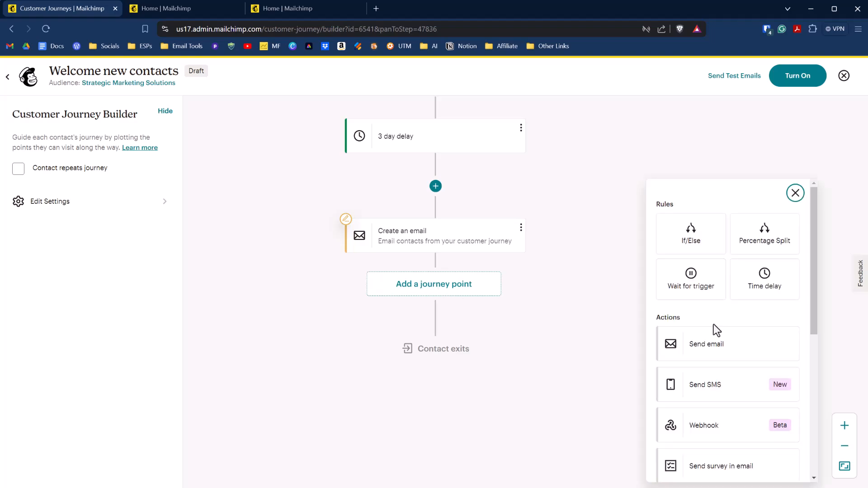
scroll(down, 3)
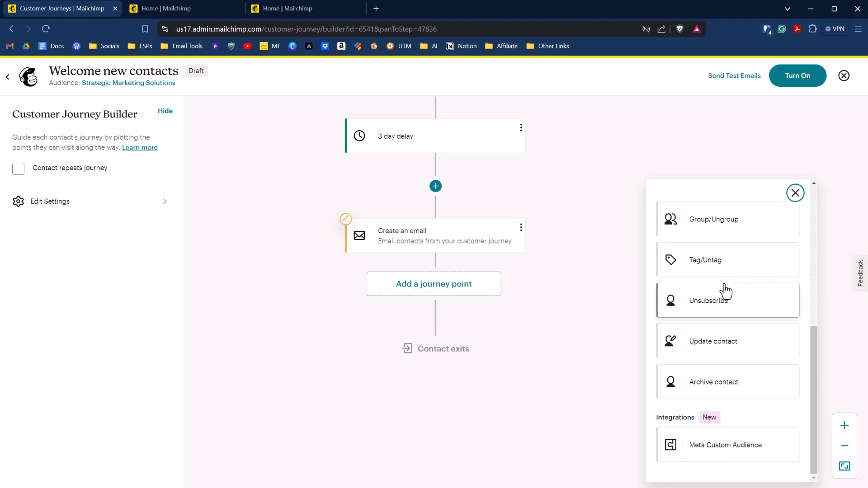
click(727, 260)
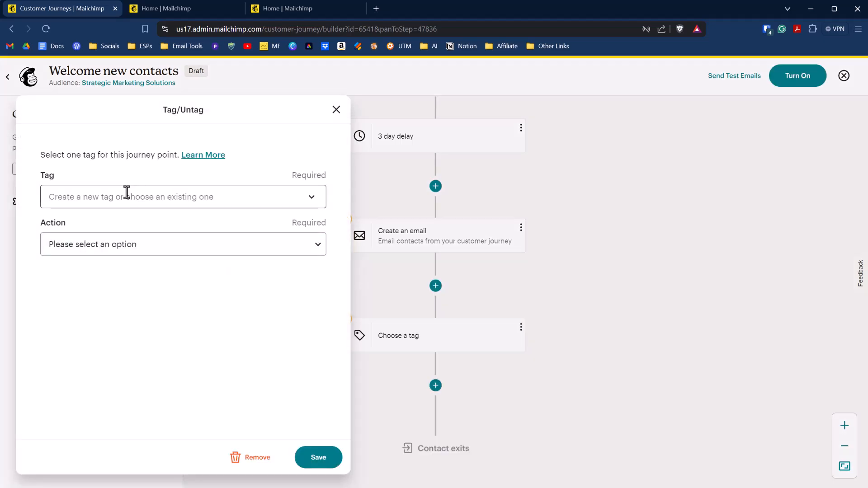
text(welco)
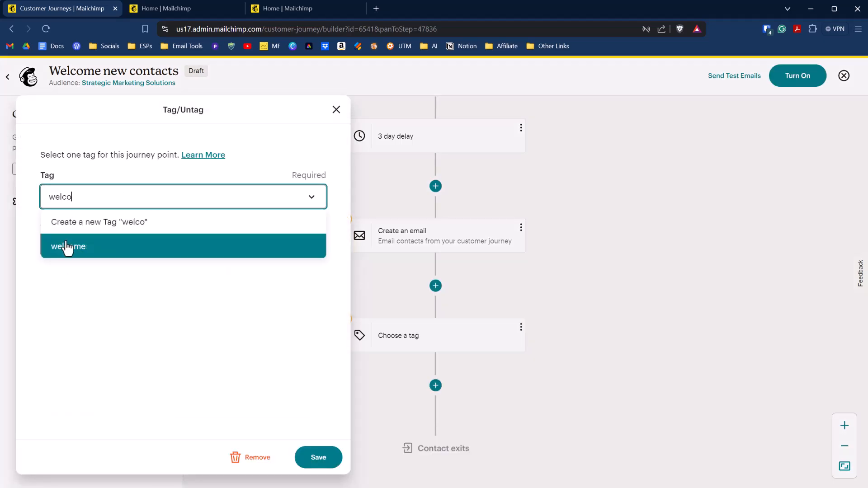